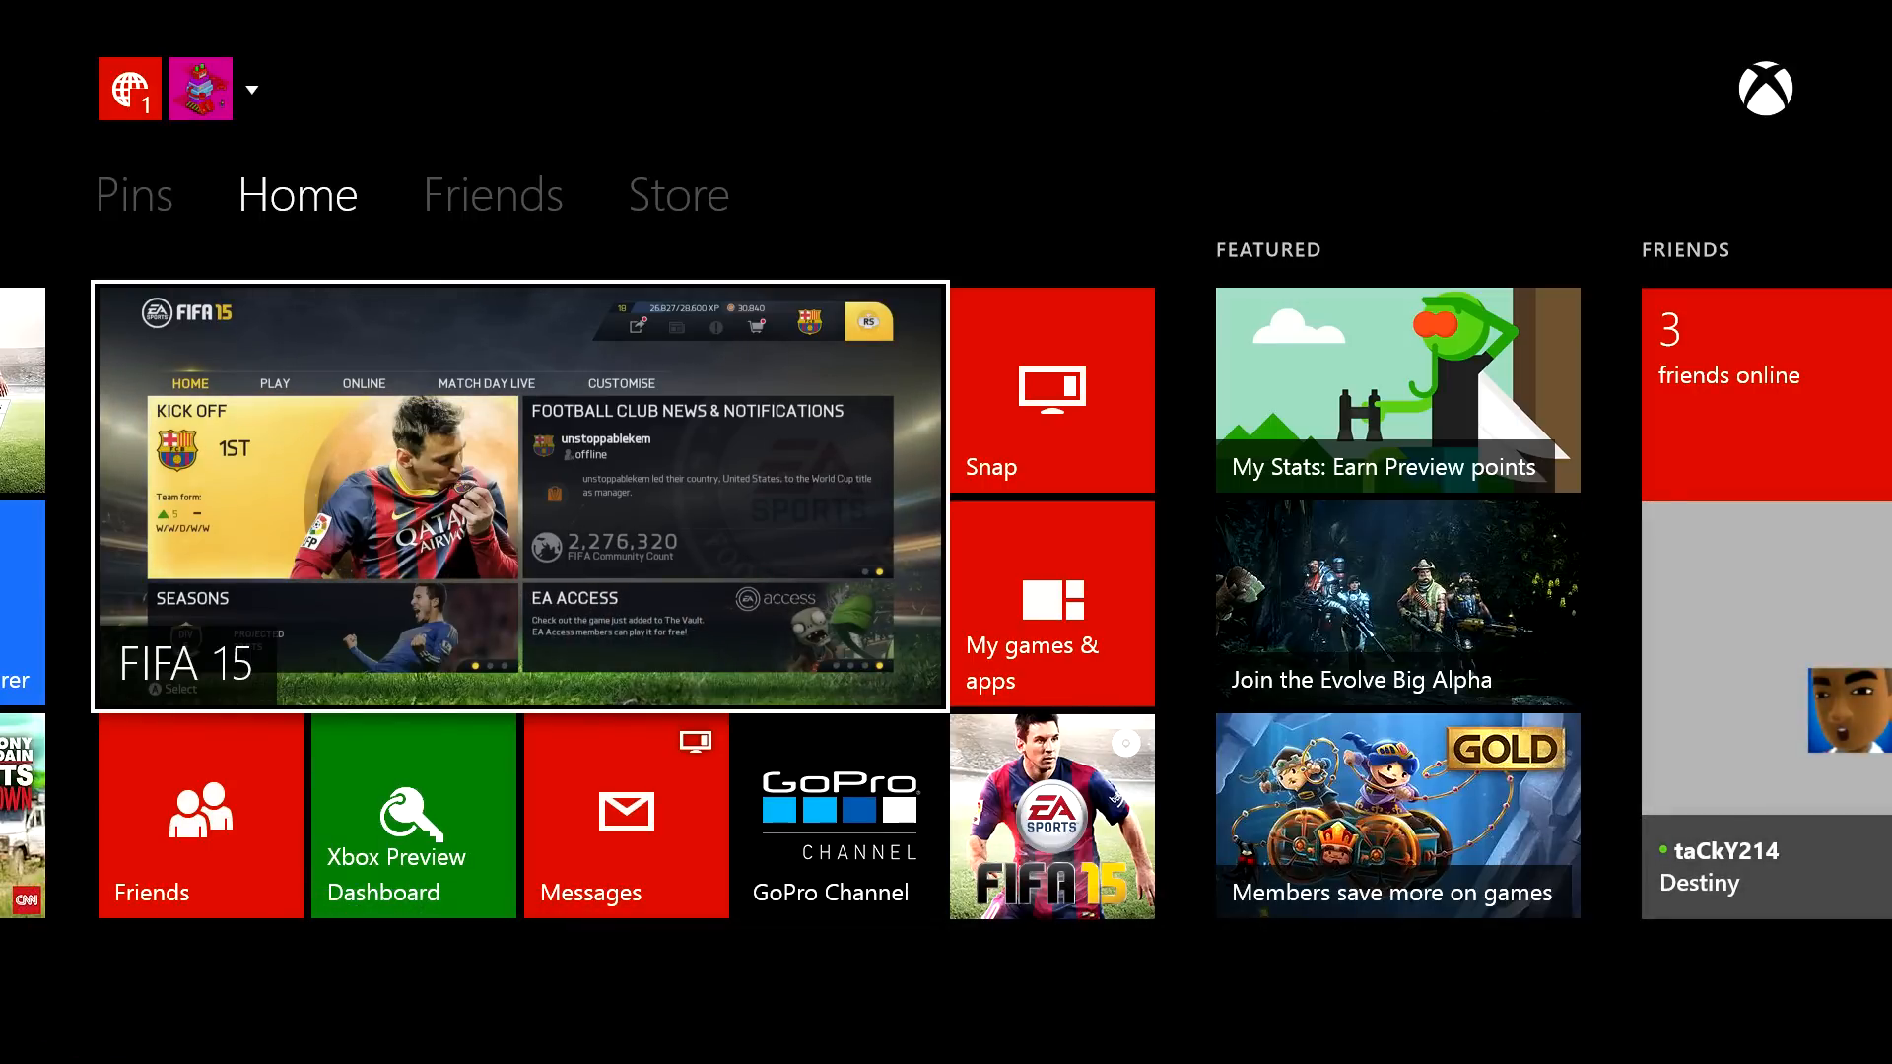
- Switch from Home to the Store tab showing featured titles
left_click(678, 194)
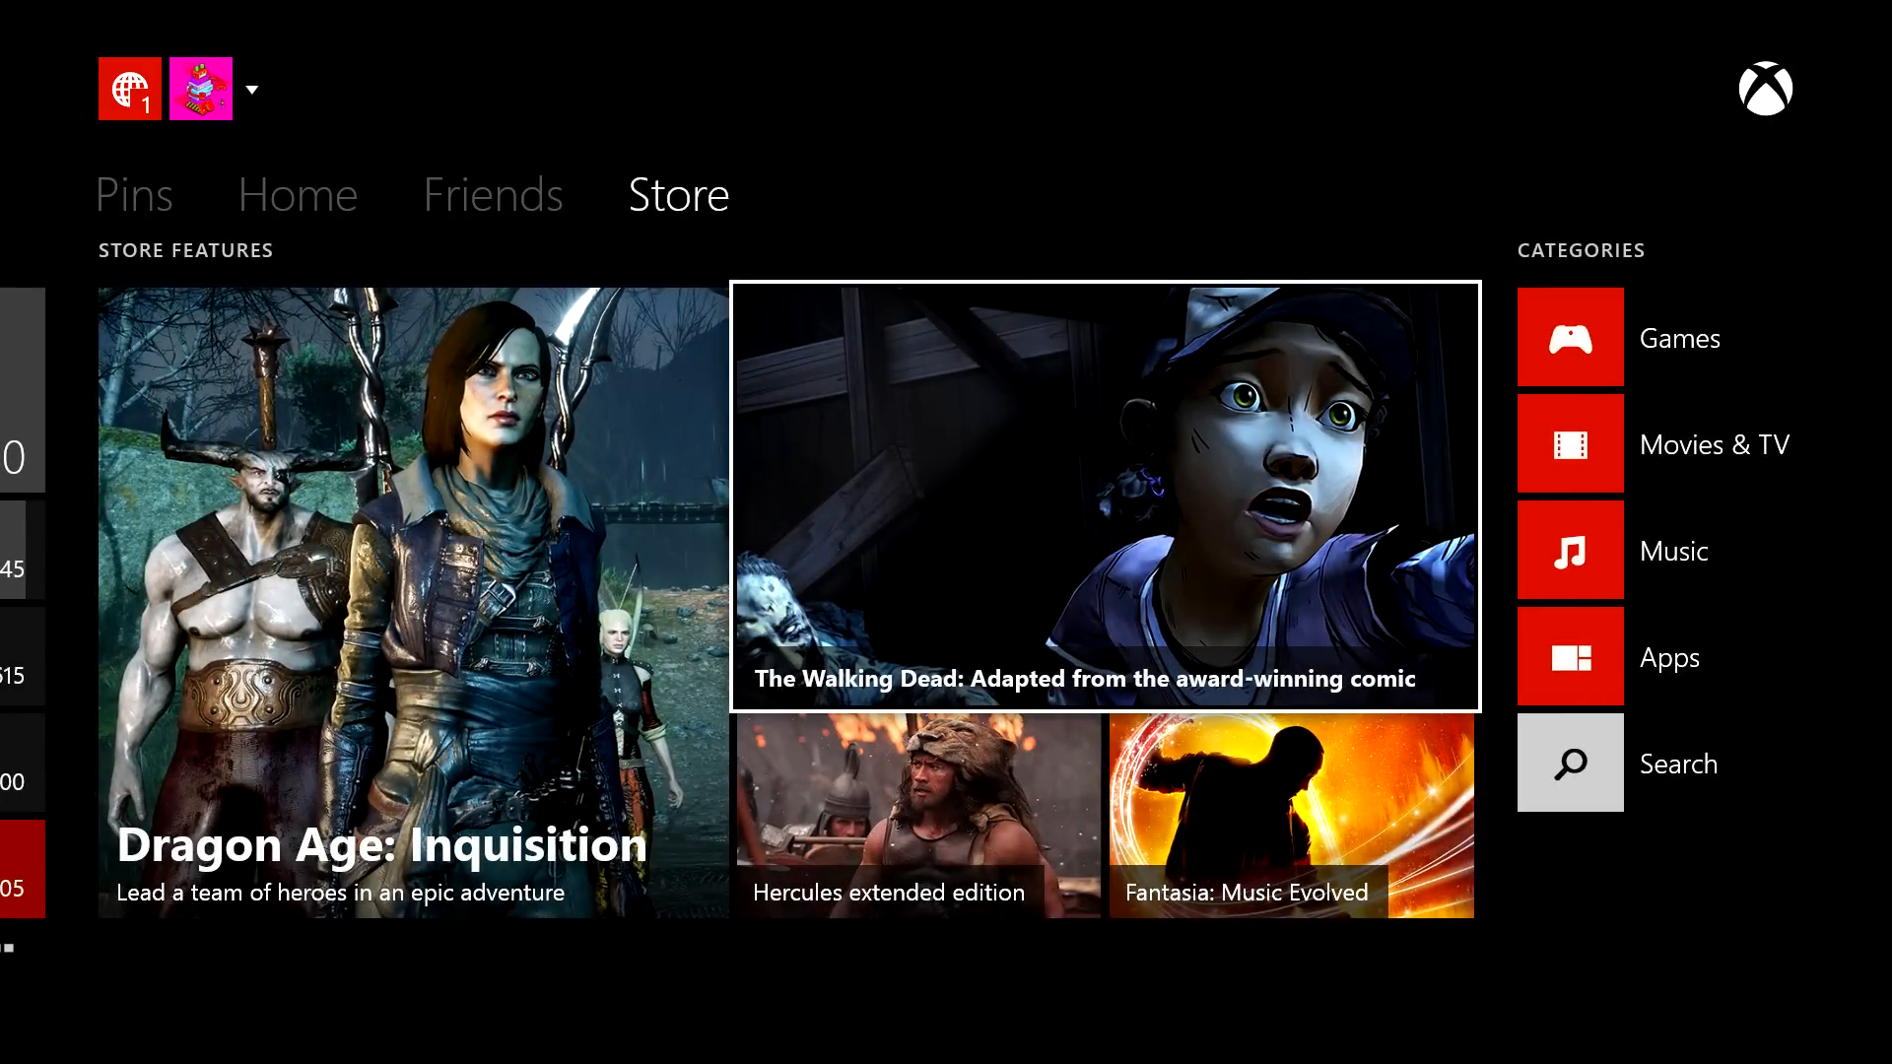
mouse_move(1666, 656)
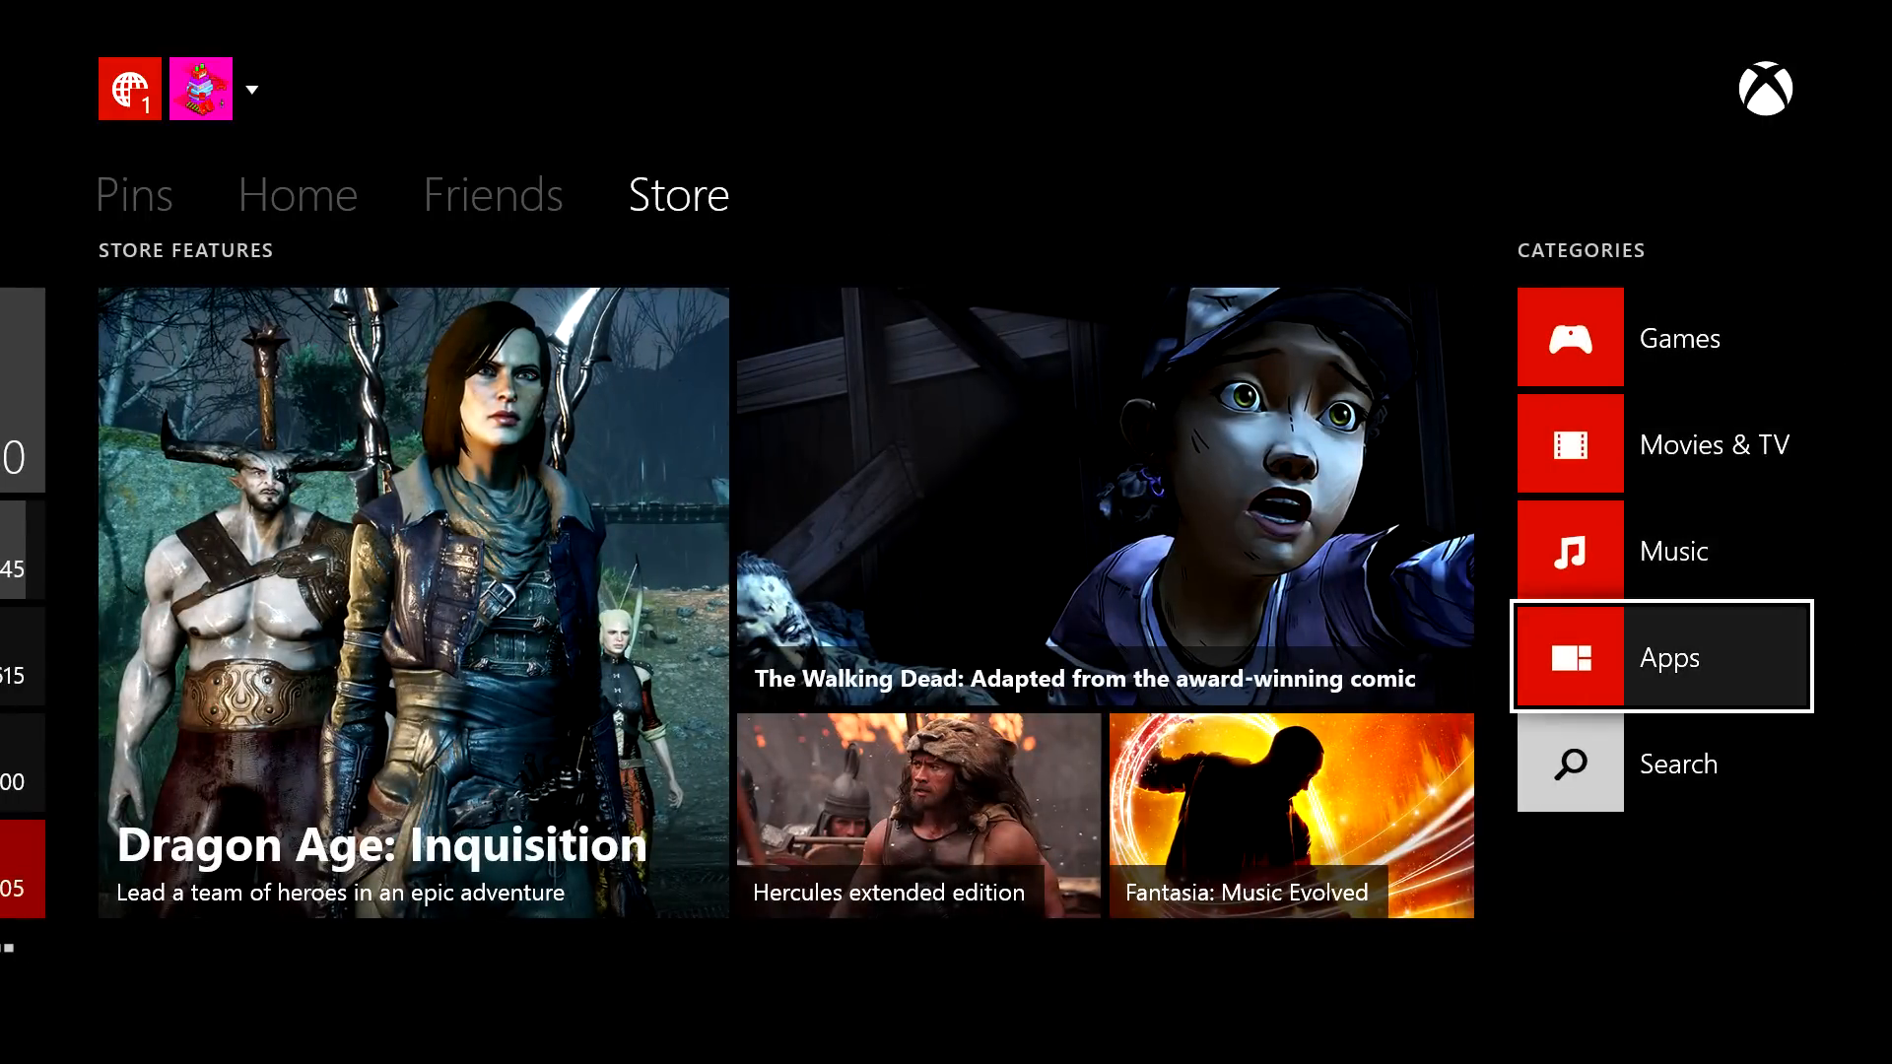
- Browse the Store's popular apps and open the ESPN app details
left_click(1665, 656)
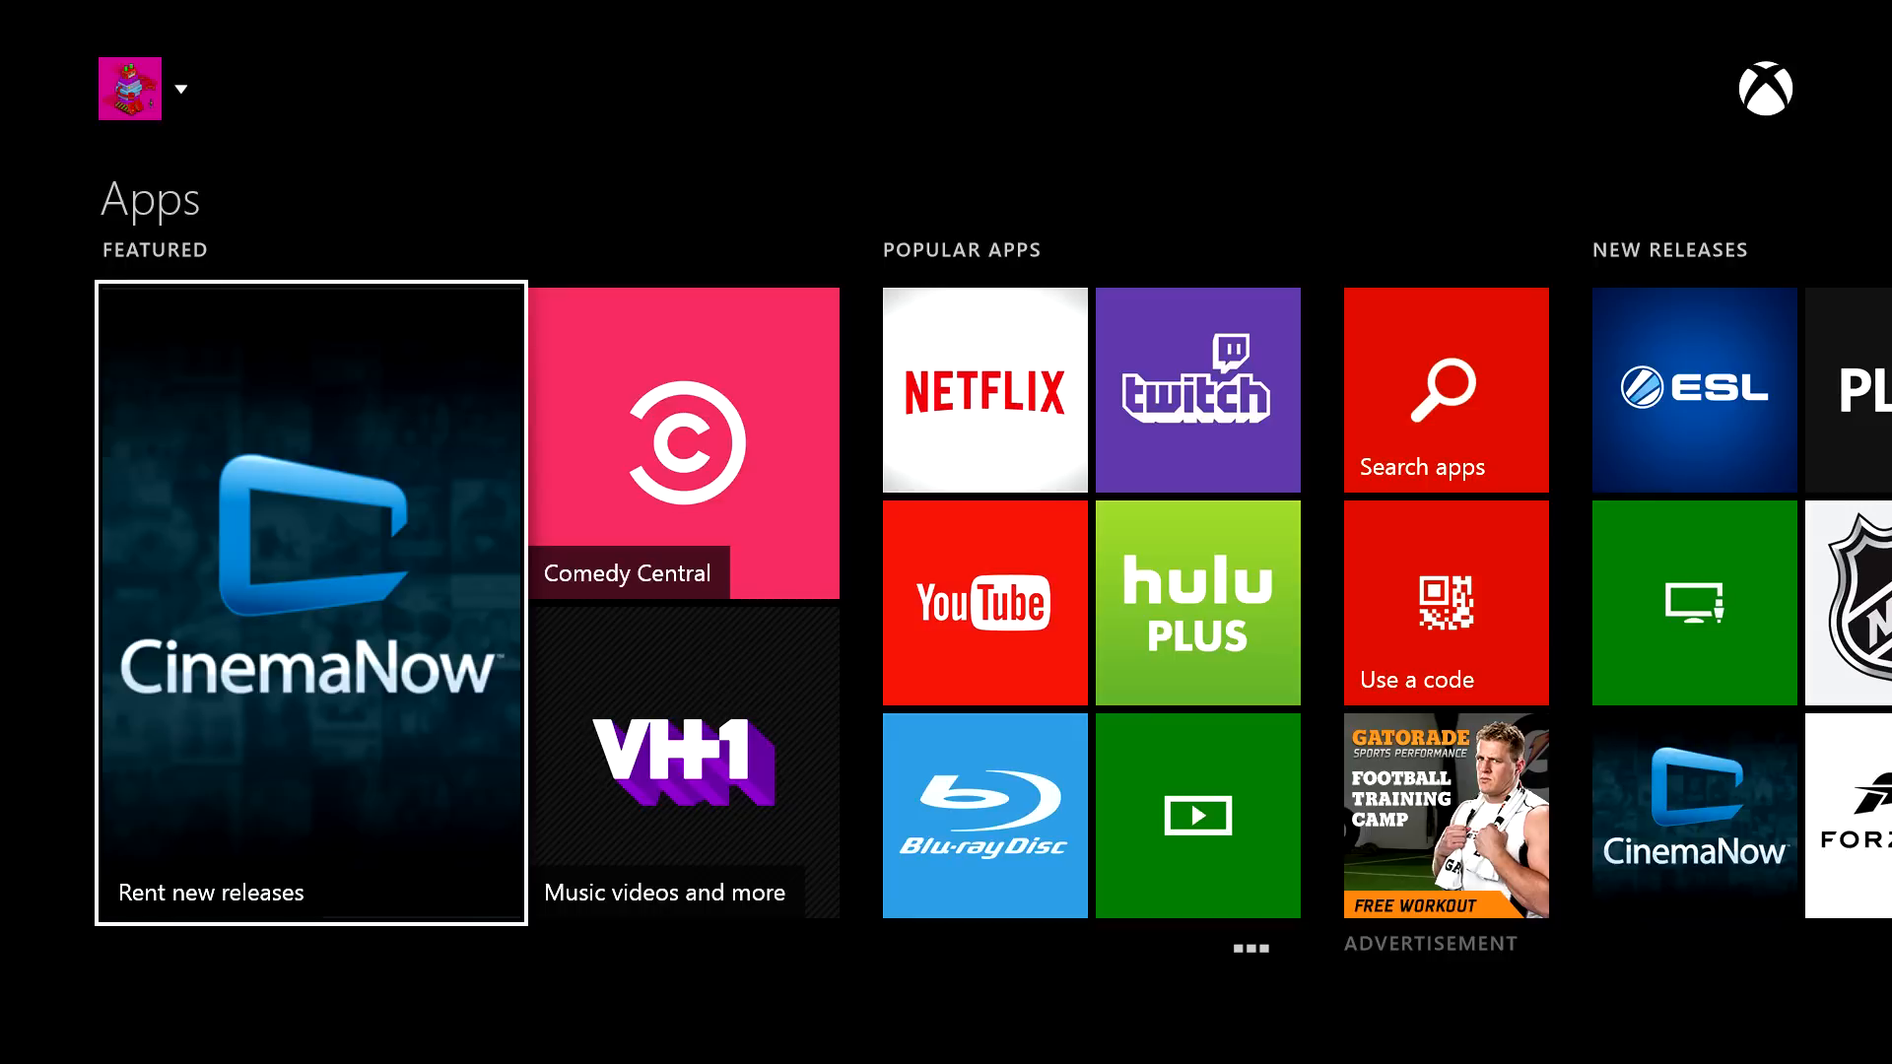
mouse_move(1445, 390)
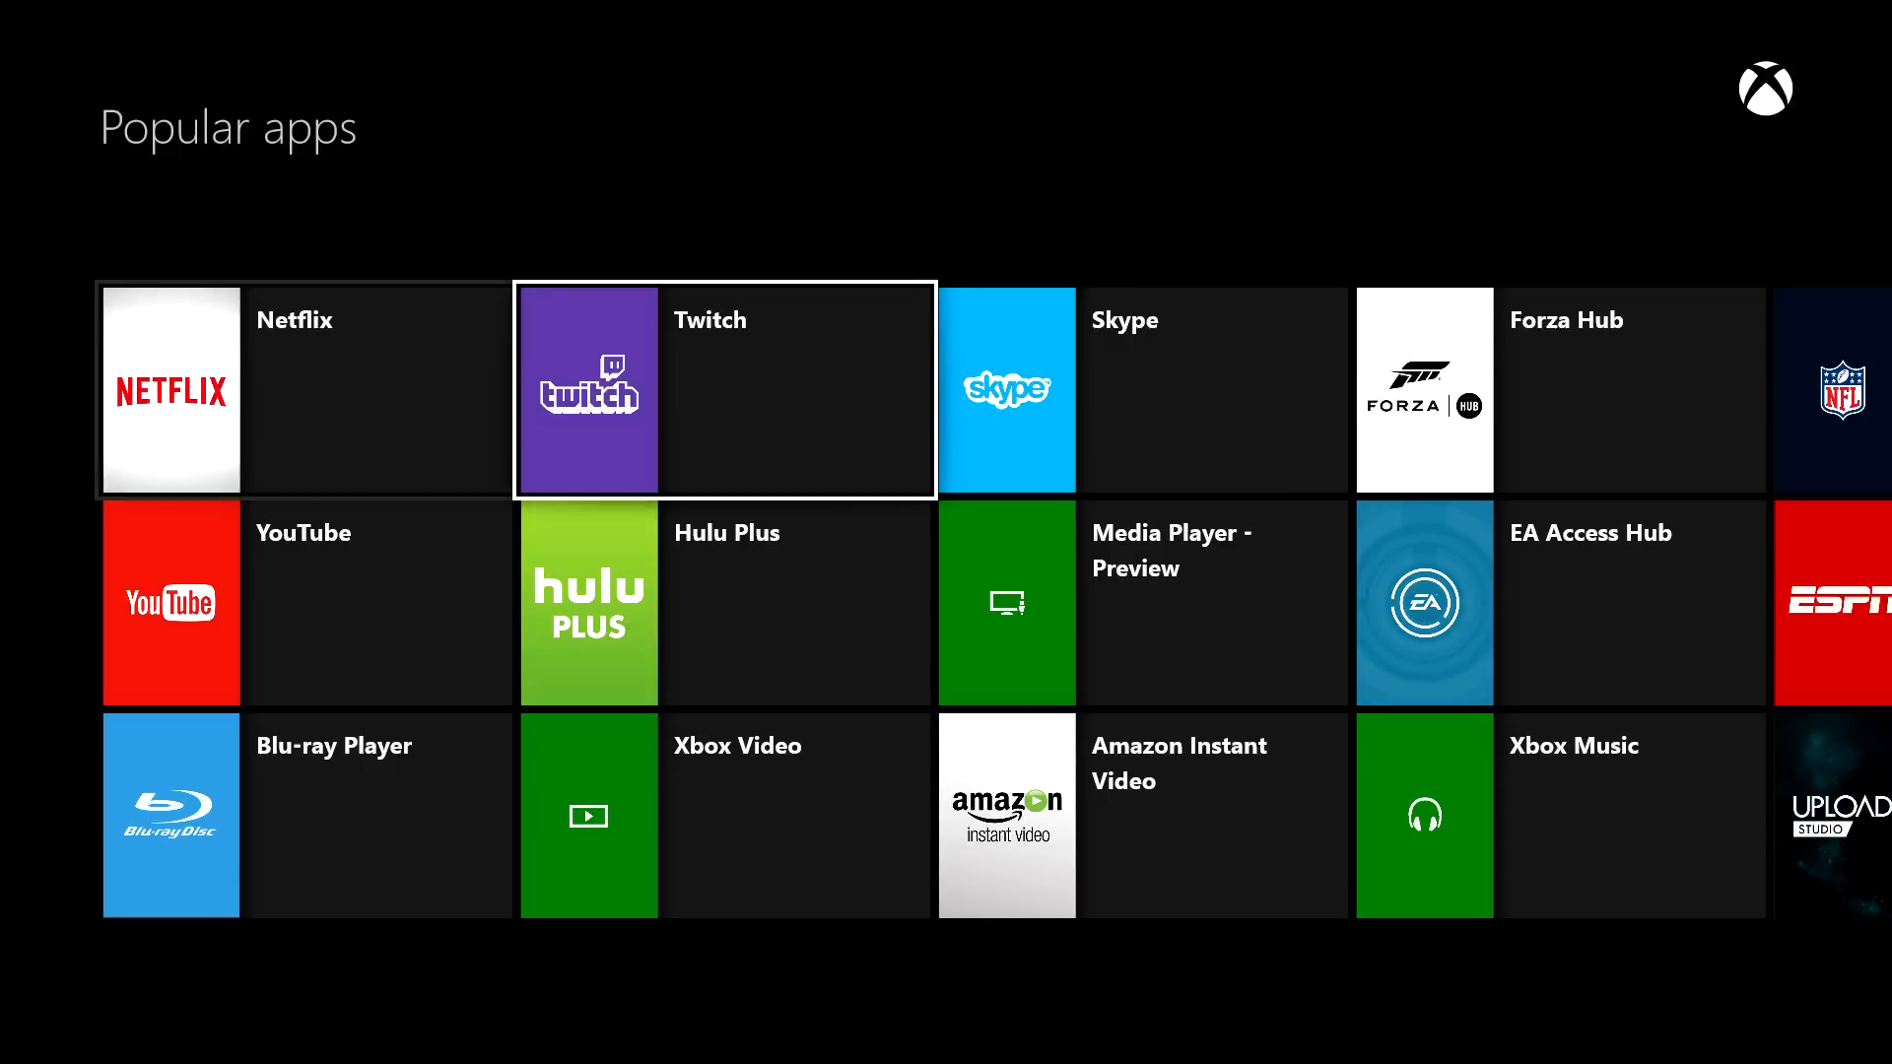
scroll("right", 3)
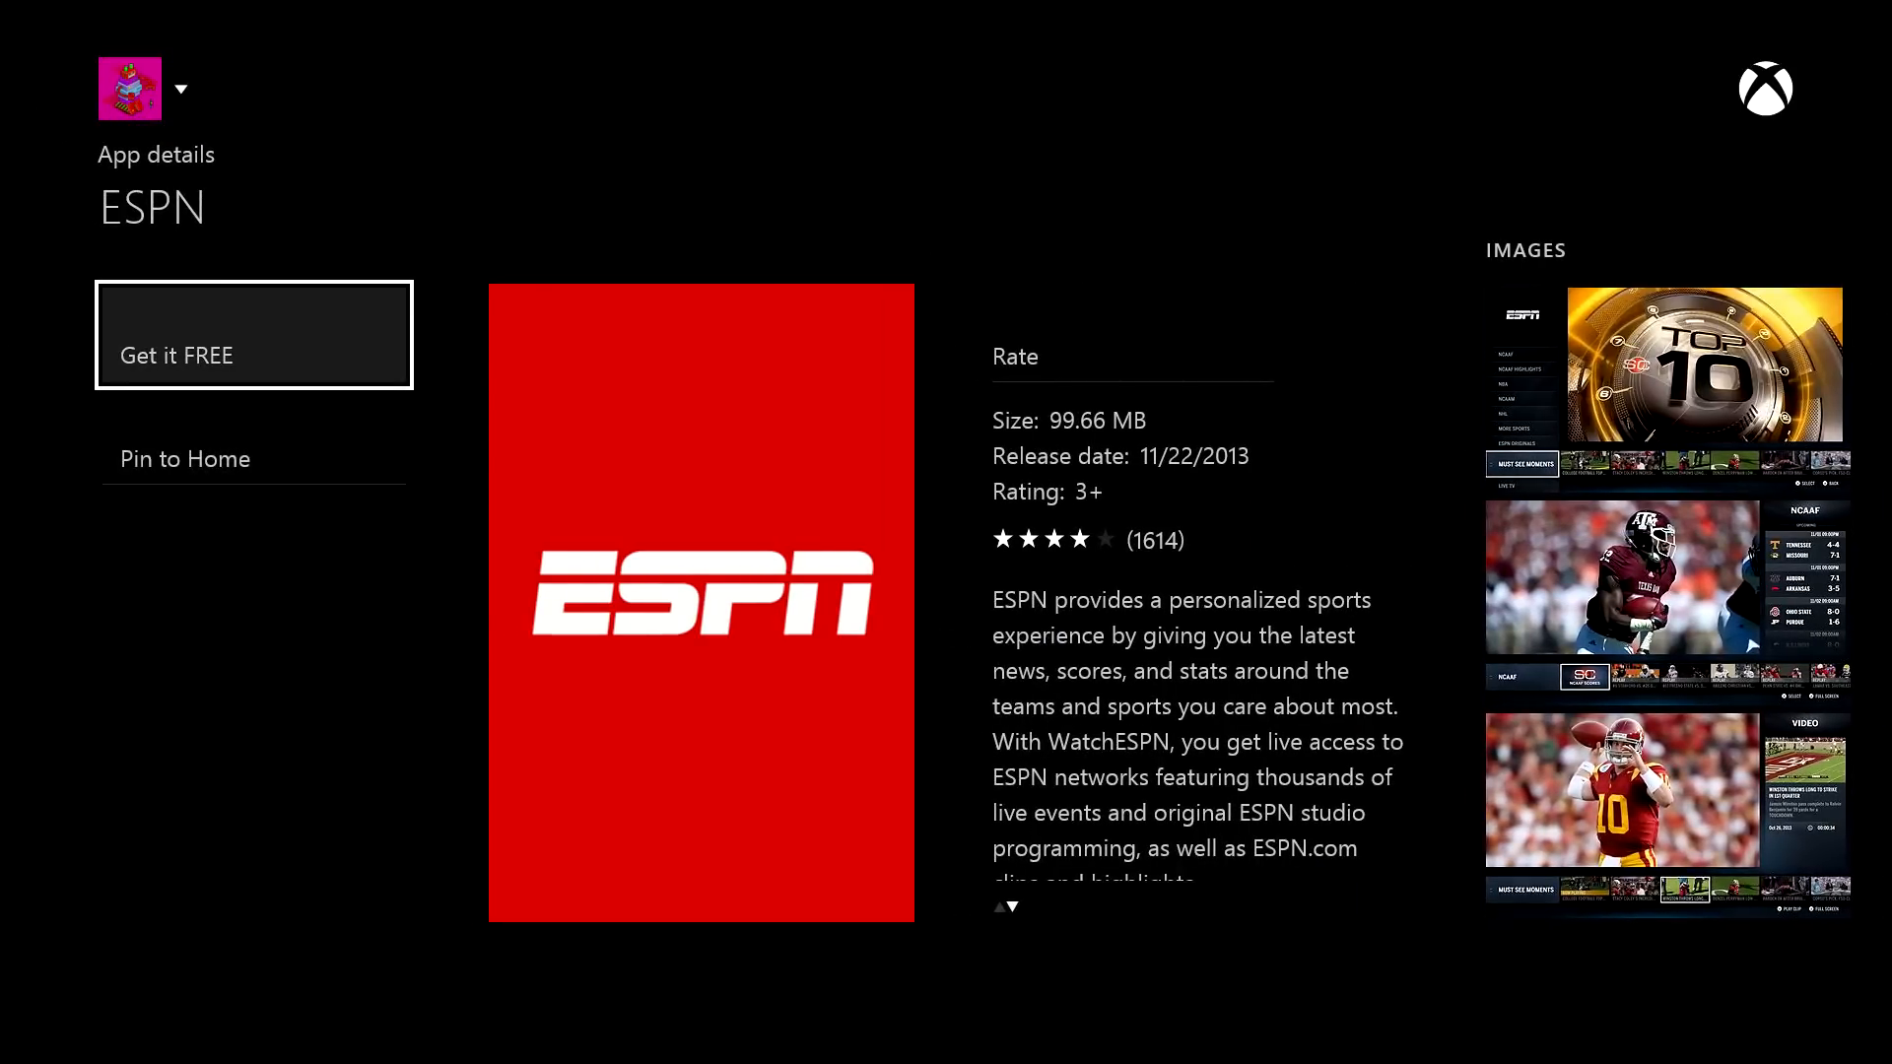
- Get the ESPN app for free from its details page
left_click(254, 354)
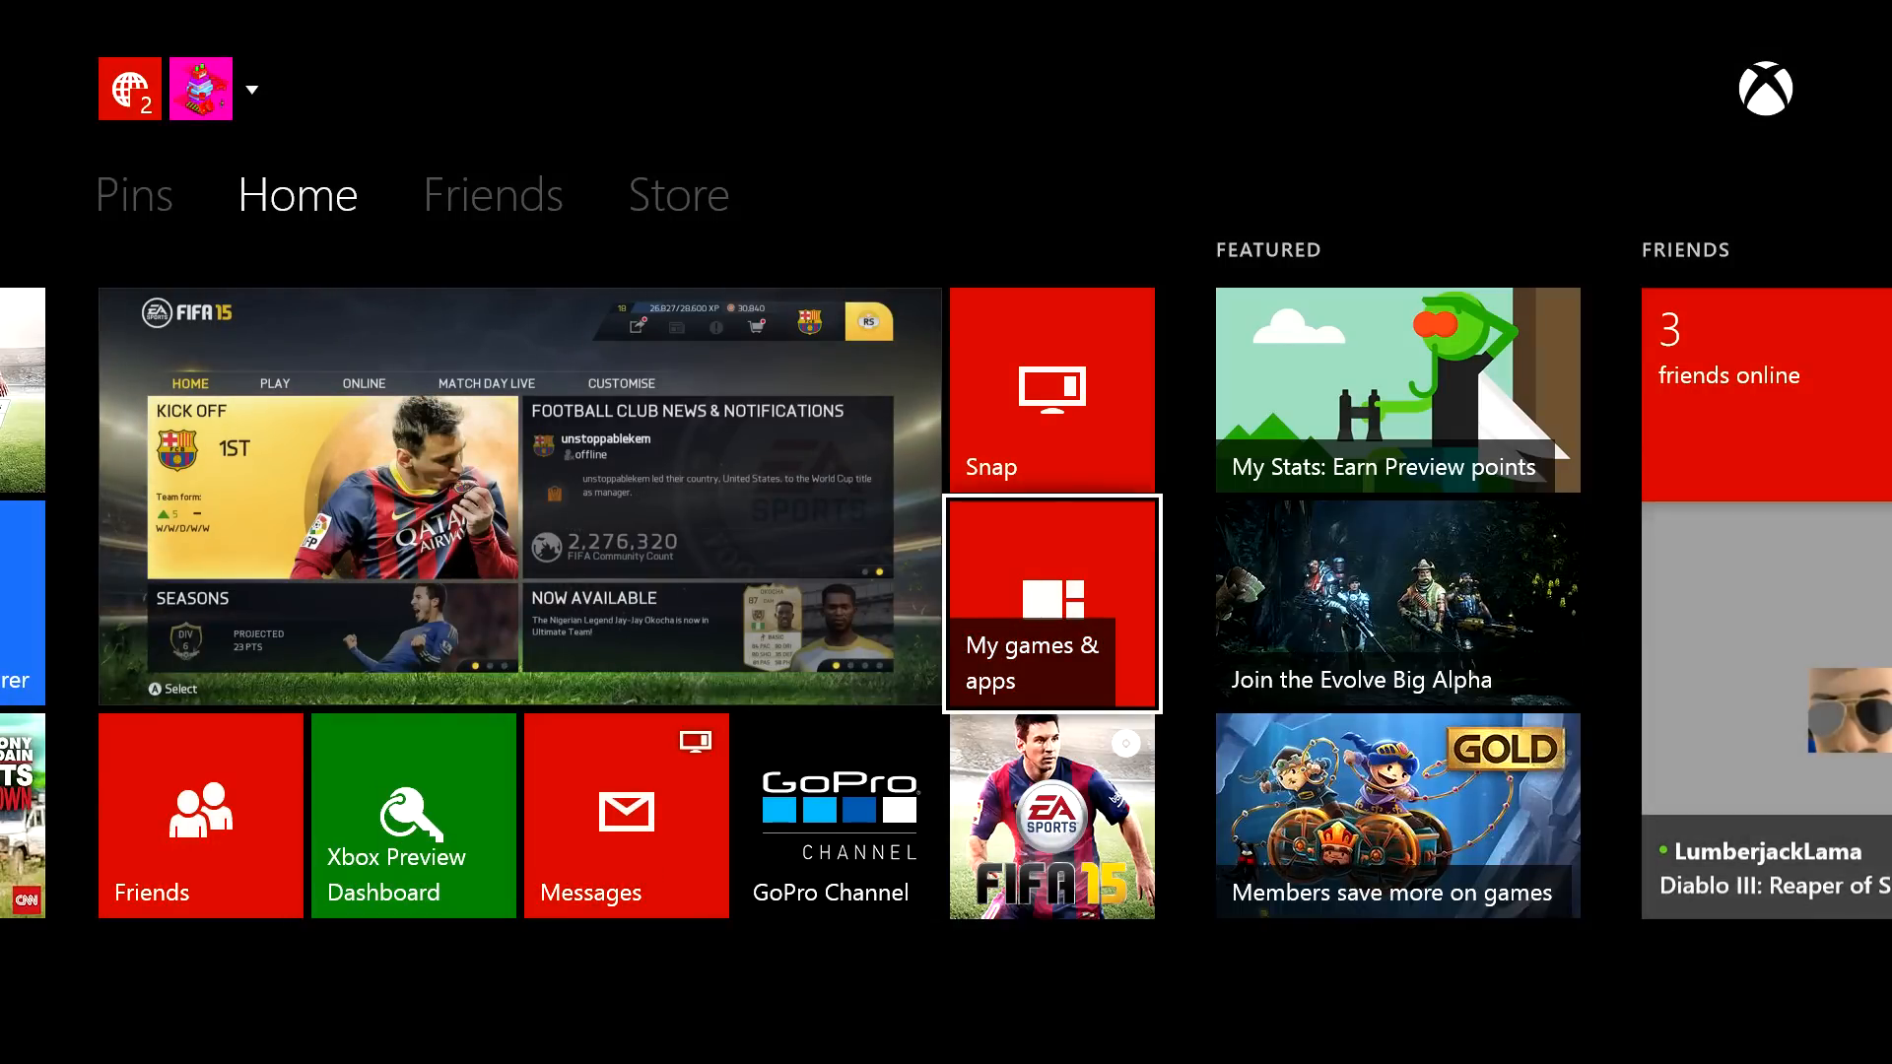
- Browse My games & apps to reach Skype and pin it to Home
left_click(1050, 603)
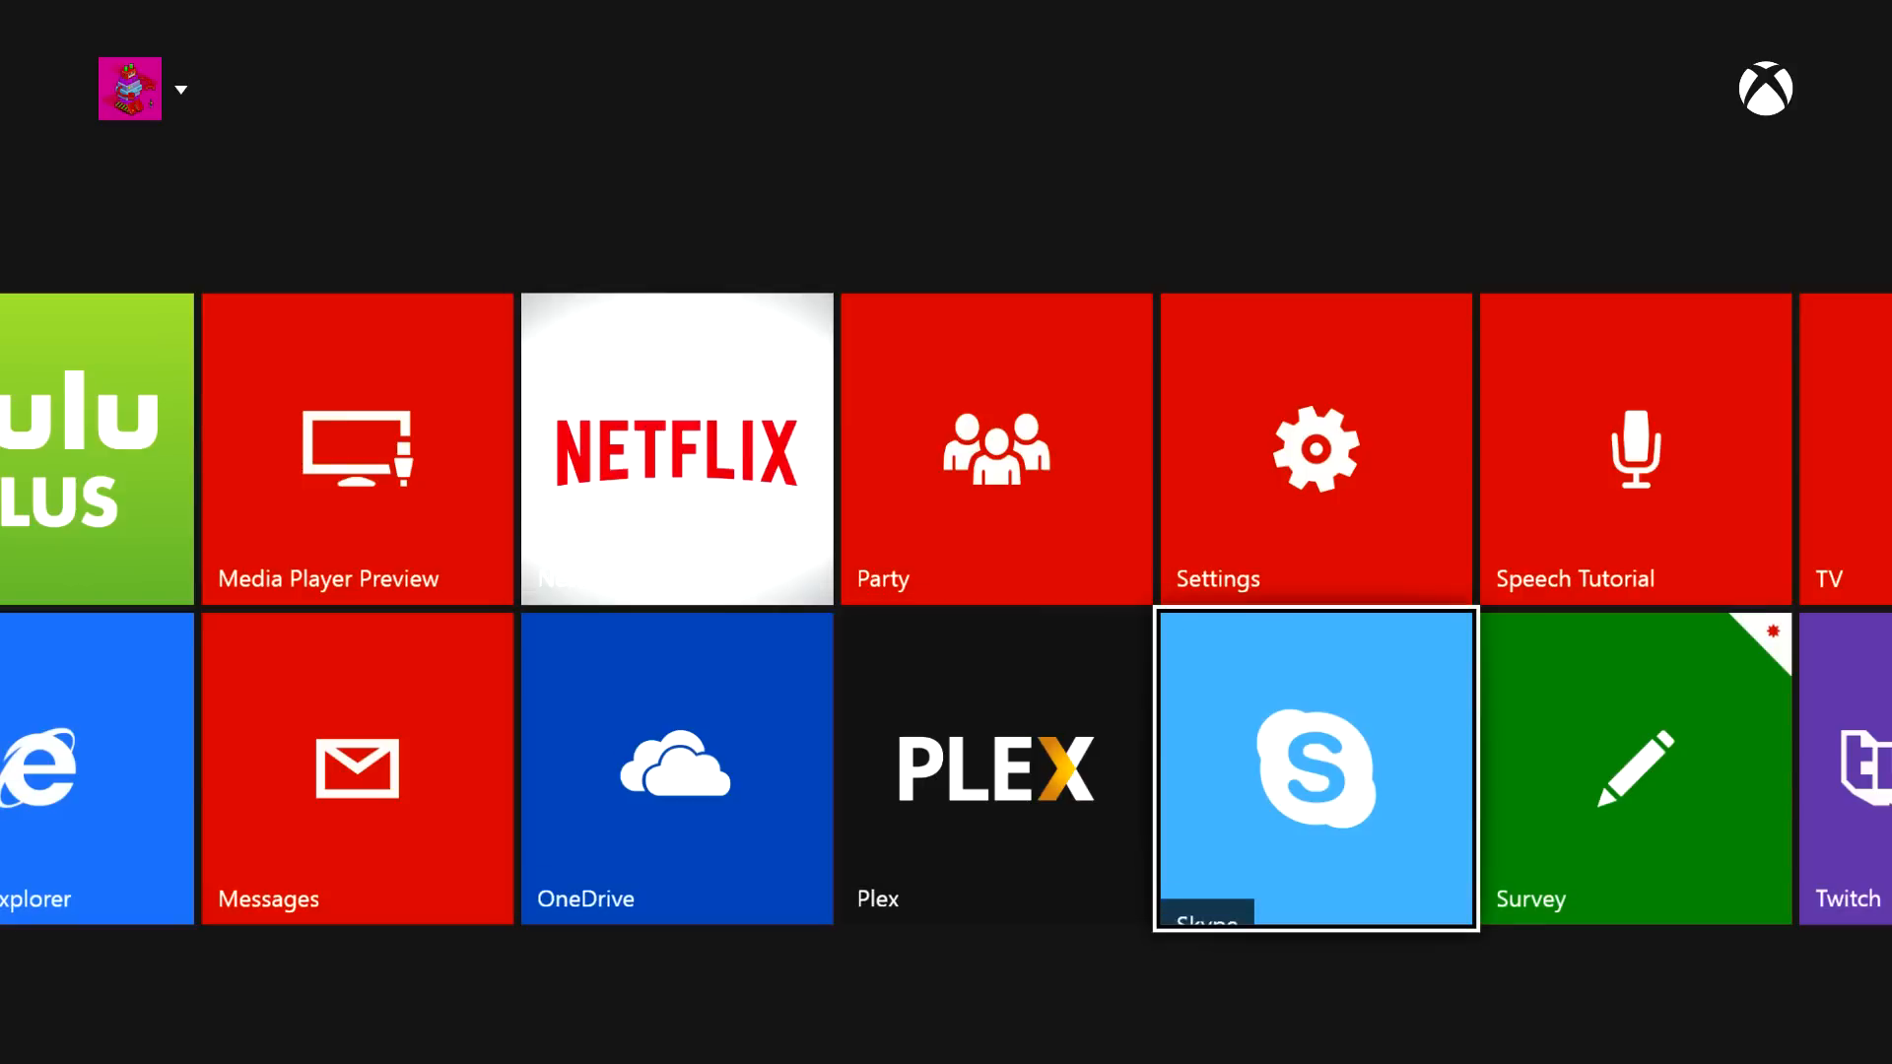
scroll("right", 3)
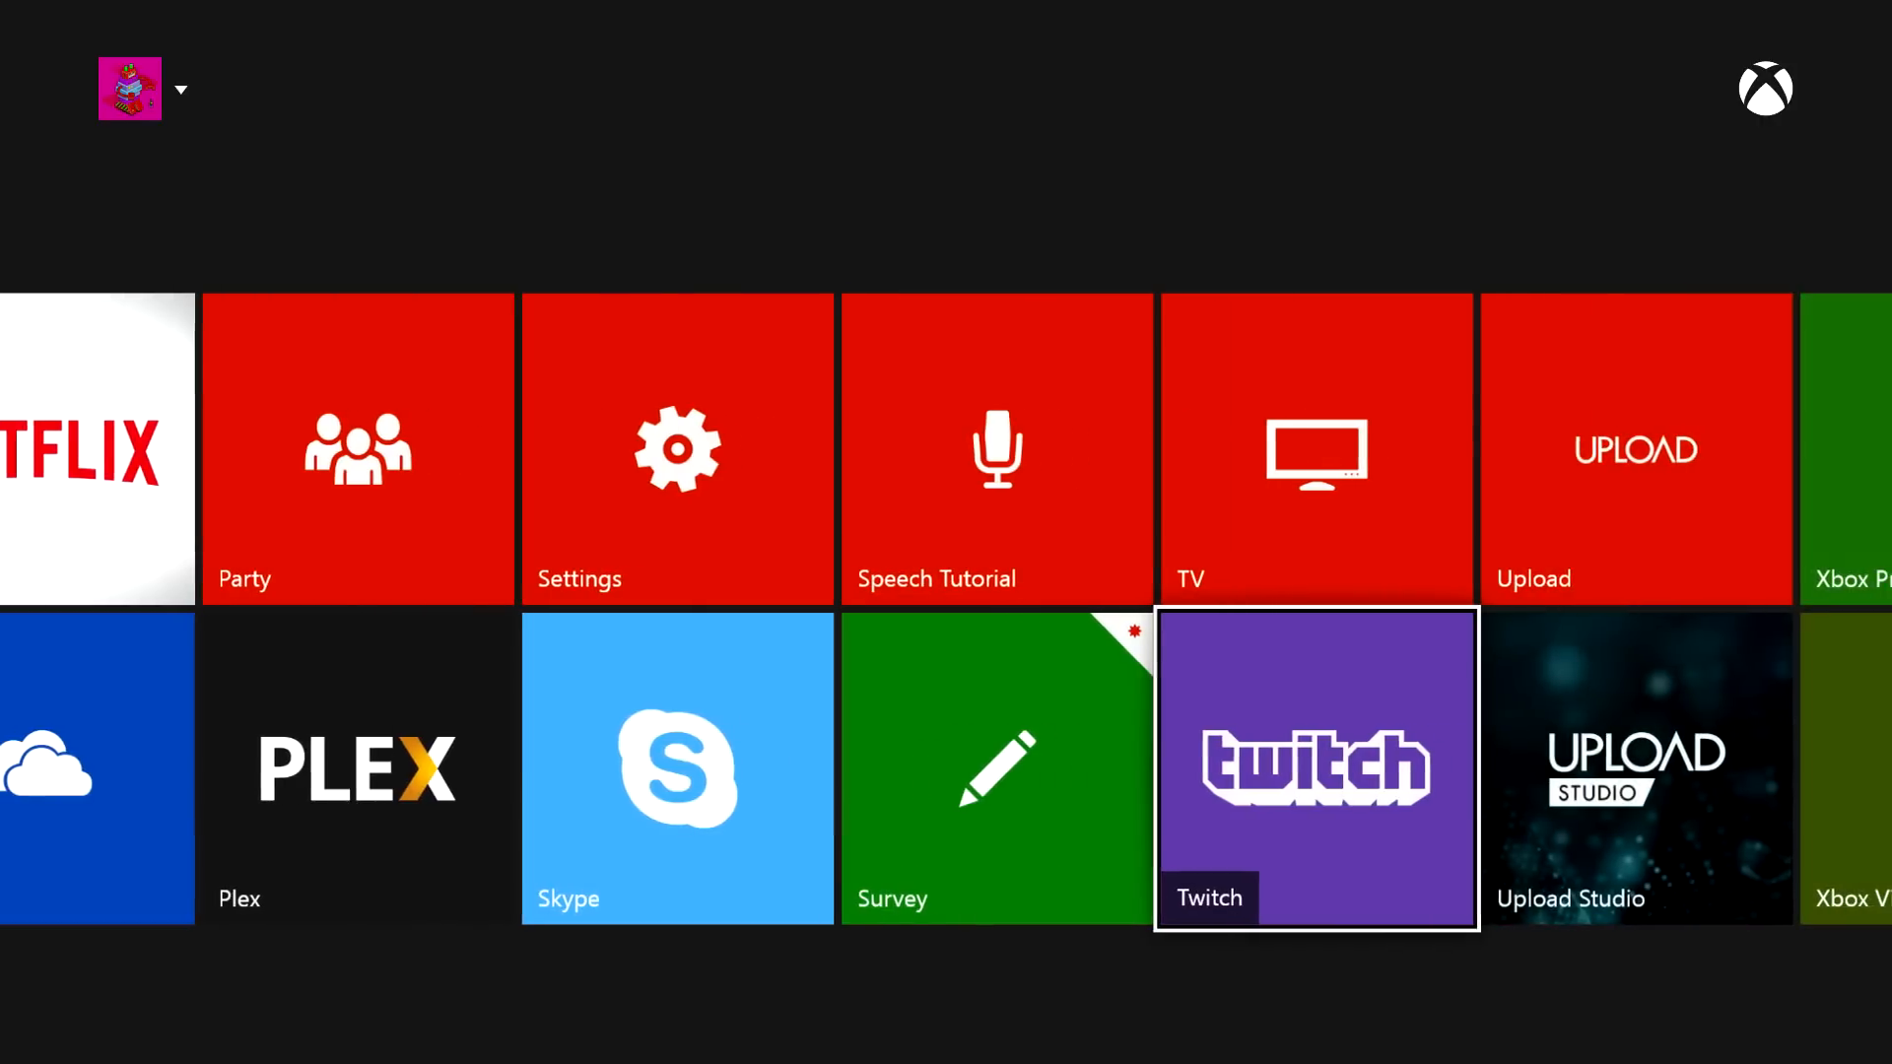
scroll("right", 3)
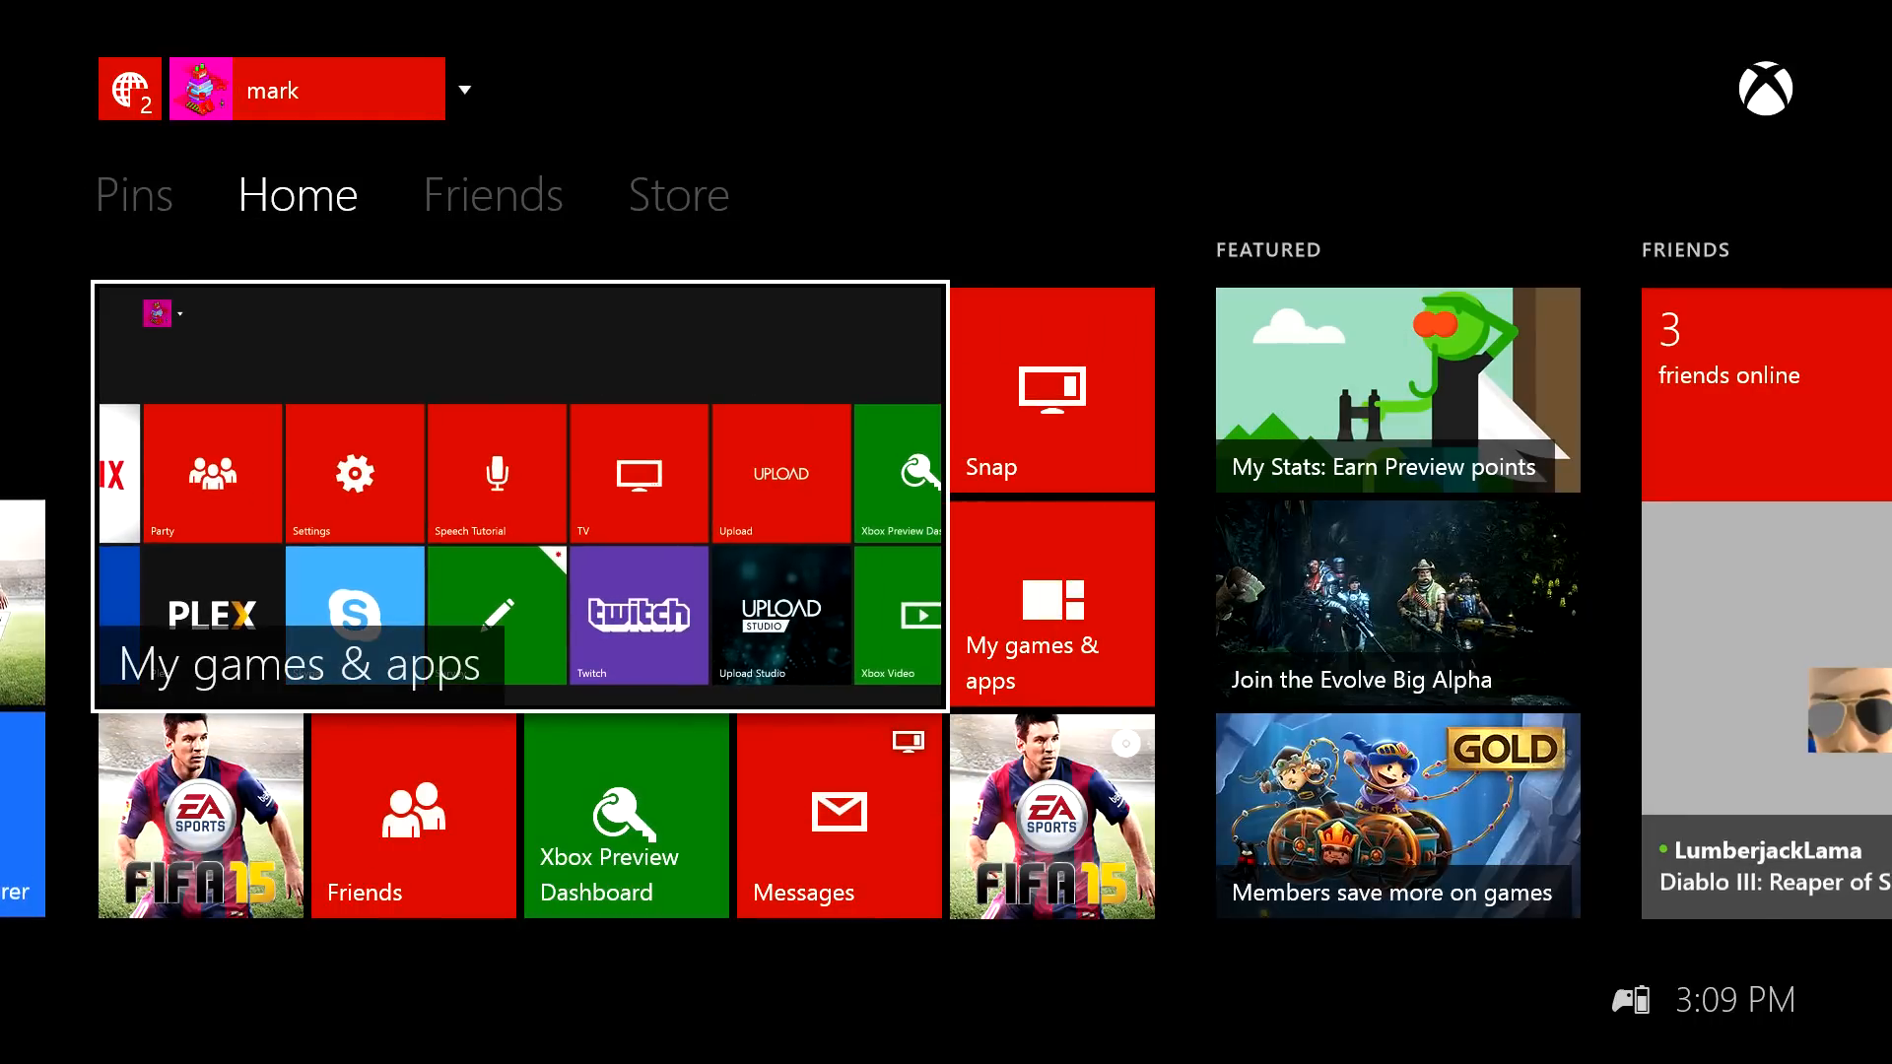
- Confirm Skype is in Pins, then return Home and go to the Store
left_click(134, 195)
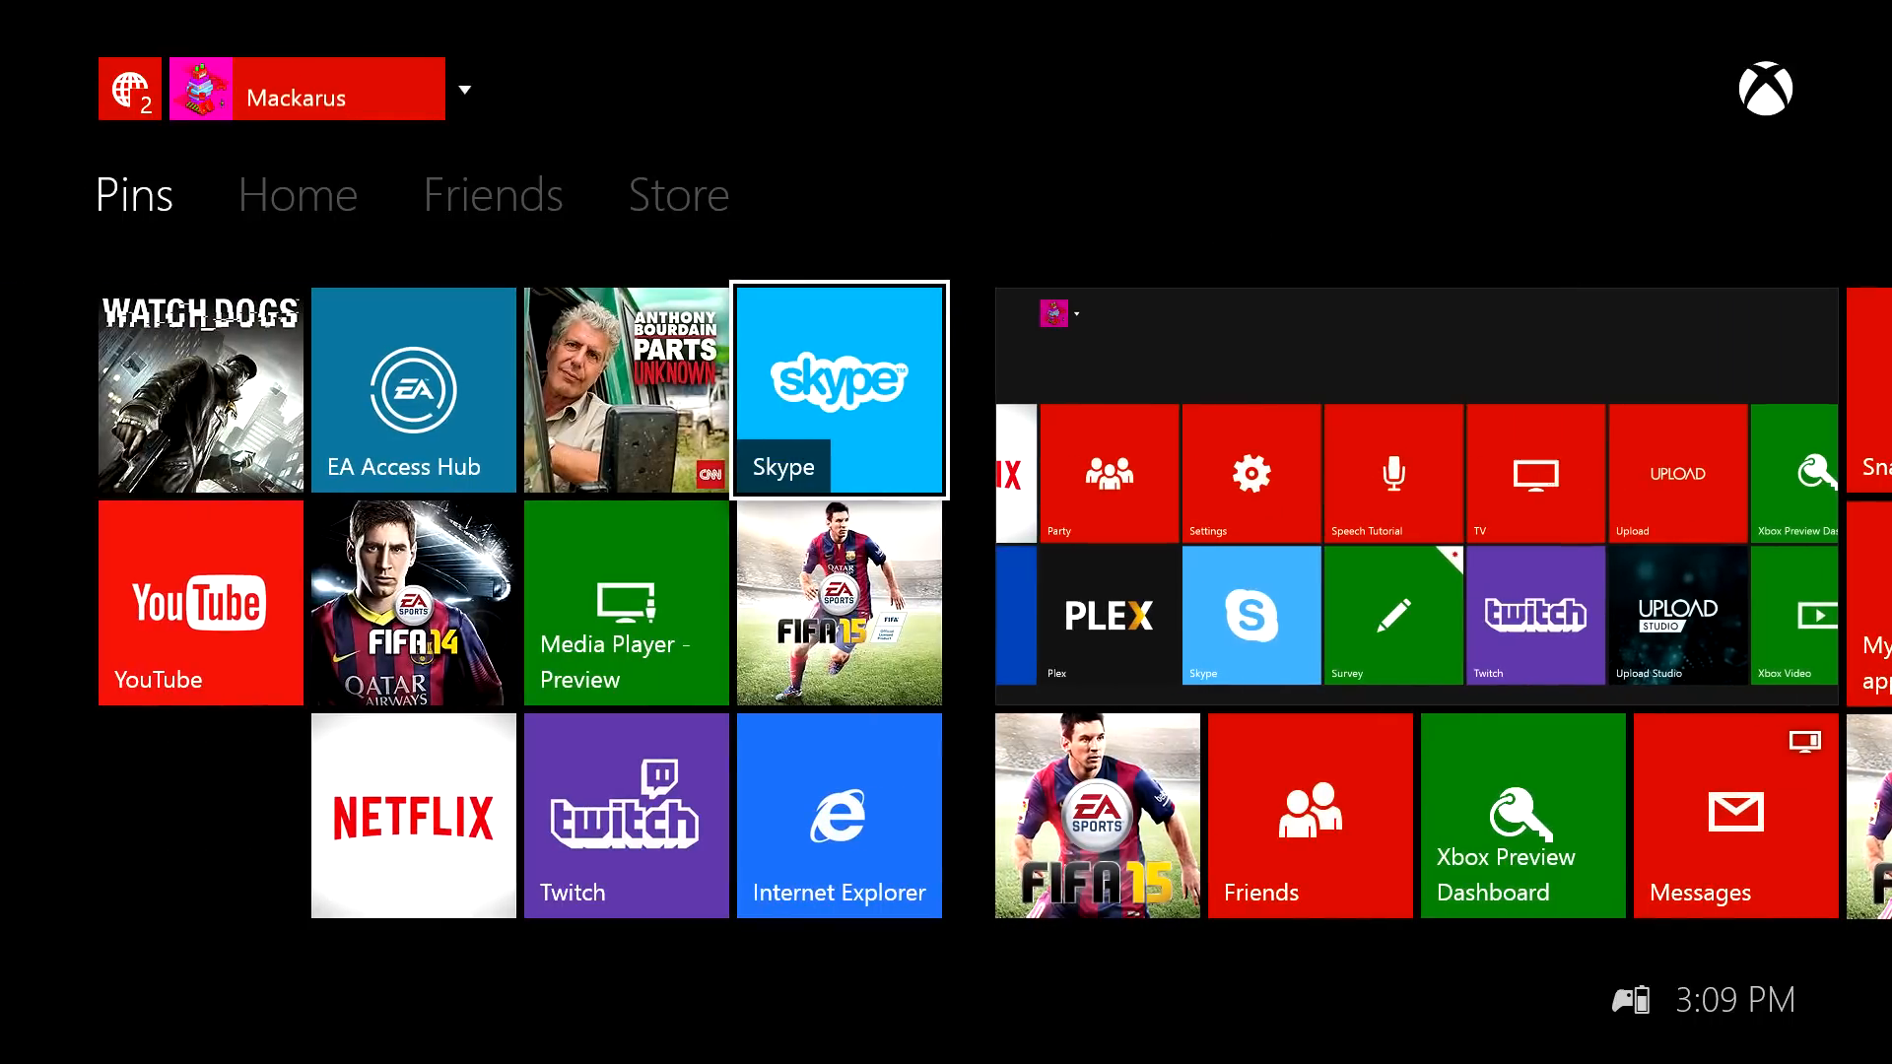
left_click(298, 193)
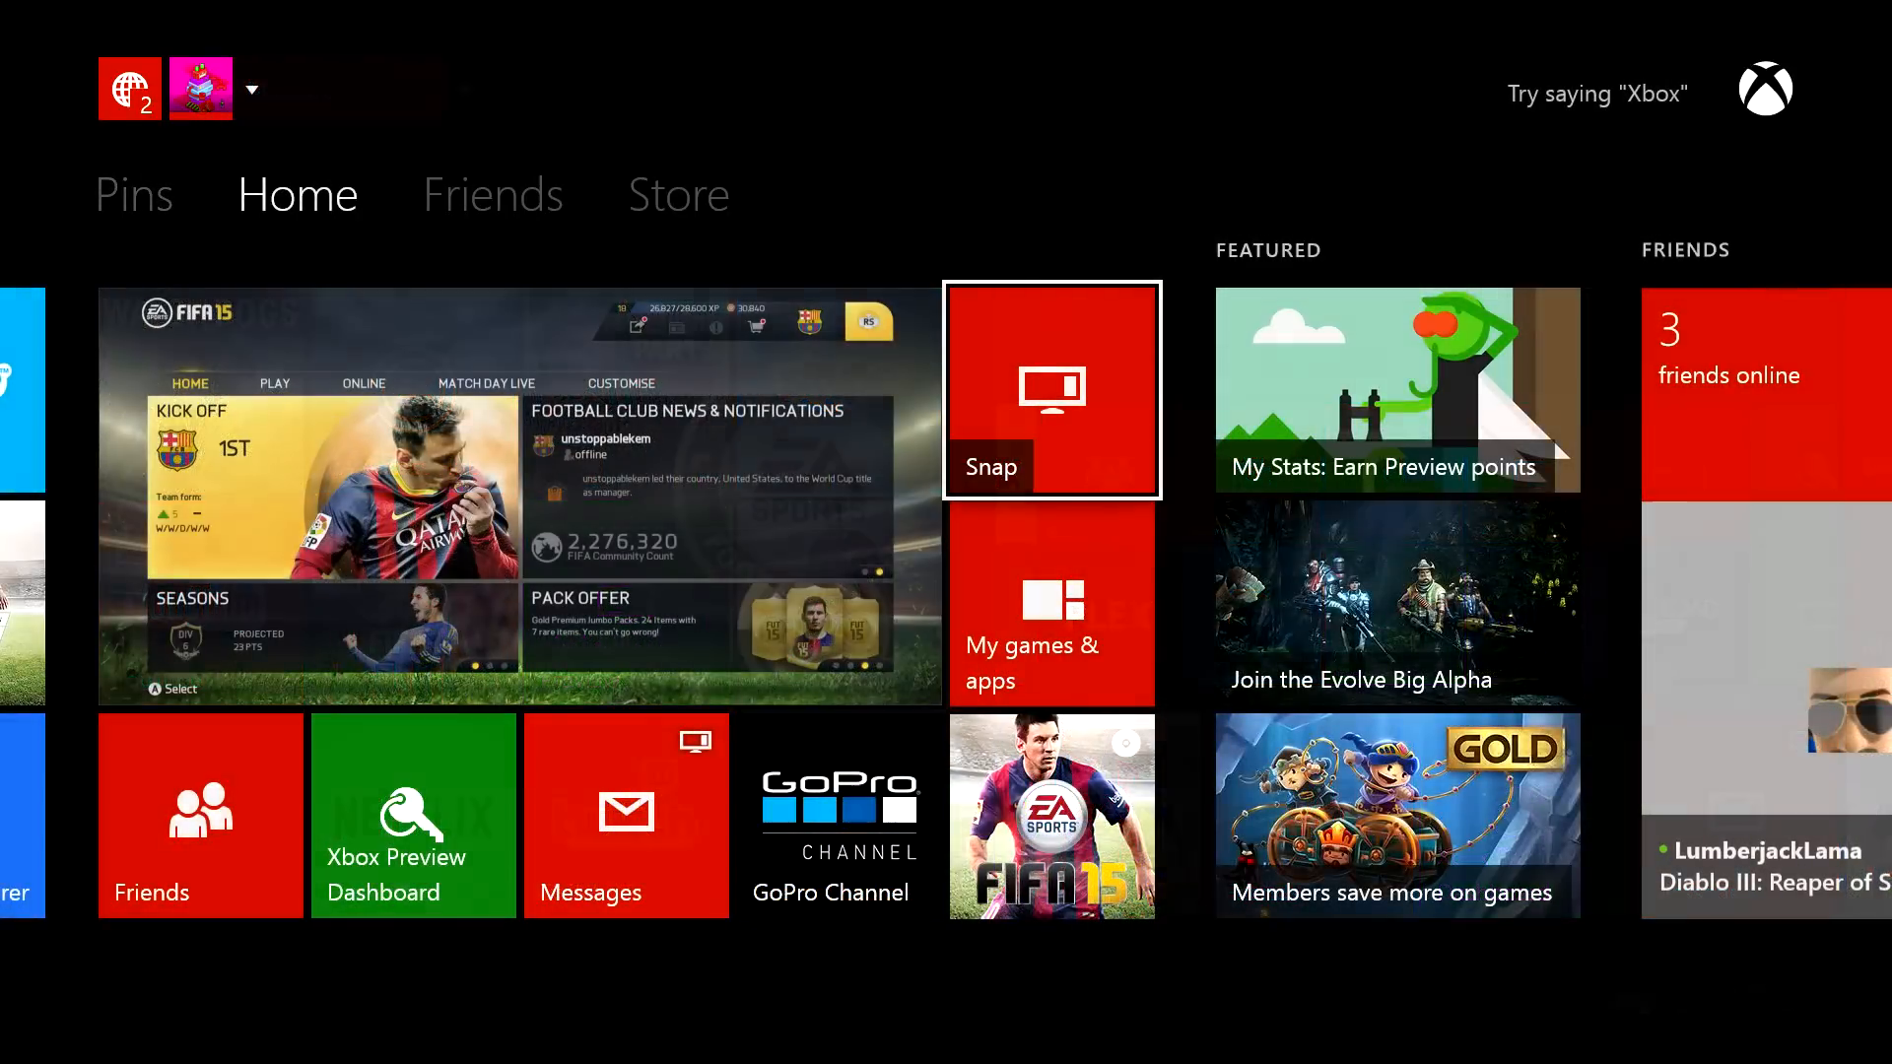
left_click(678, 193)
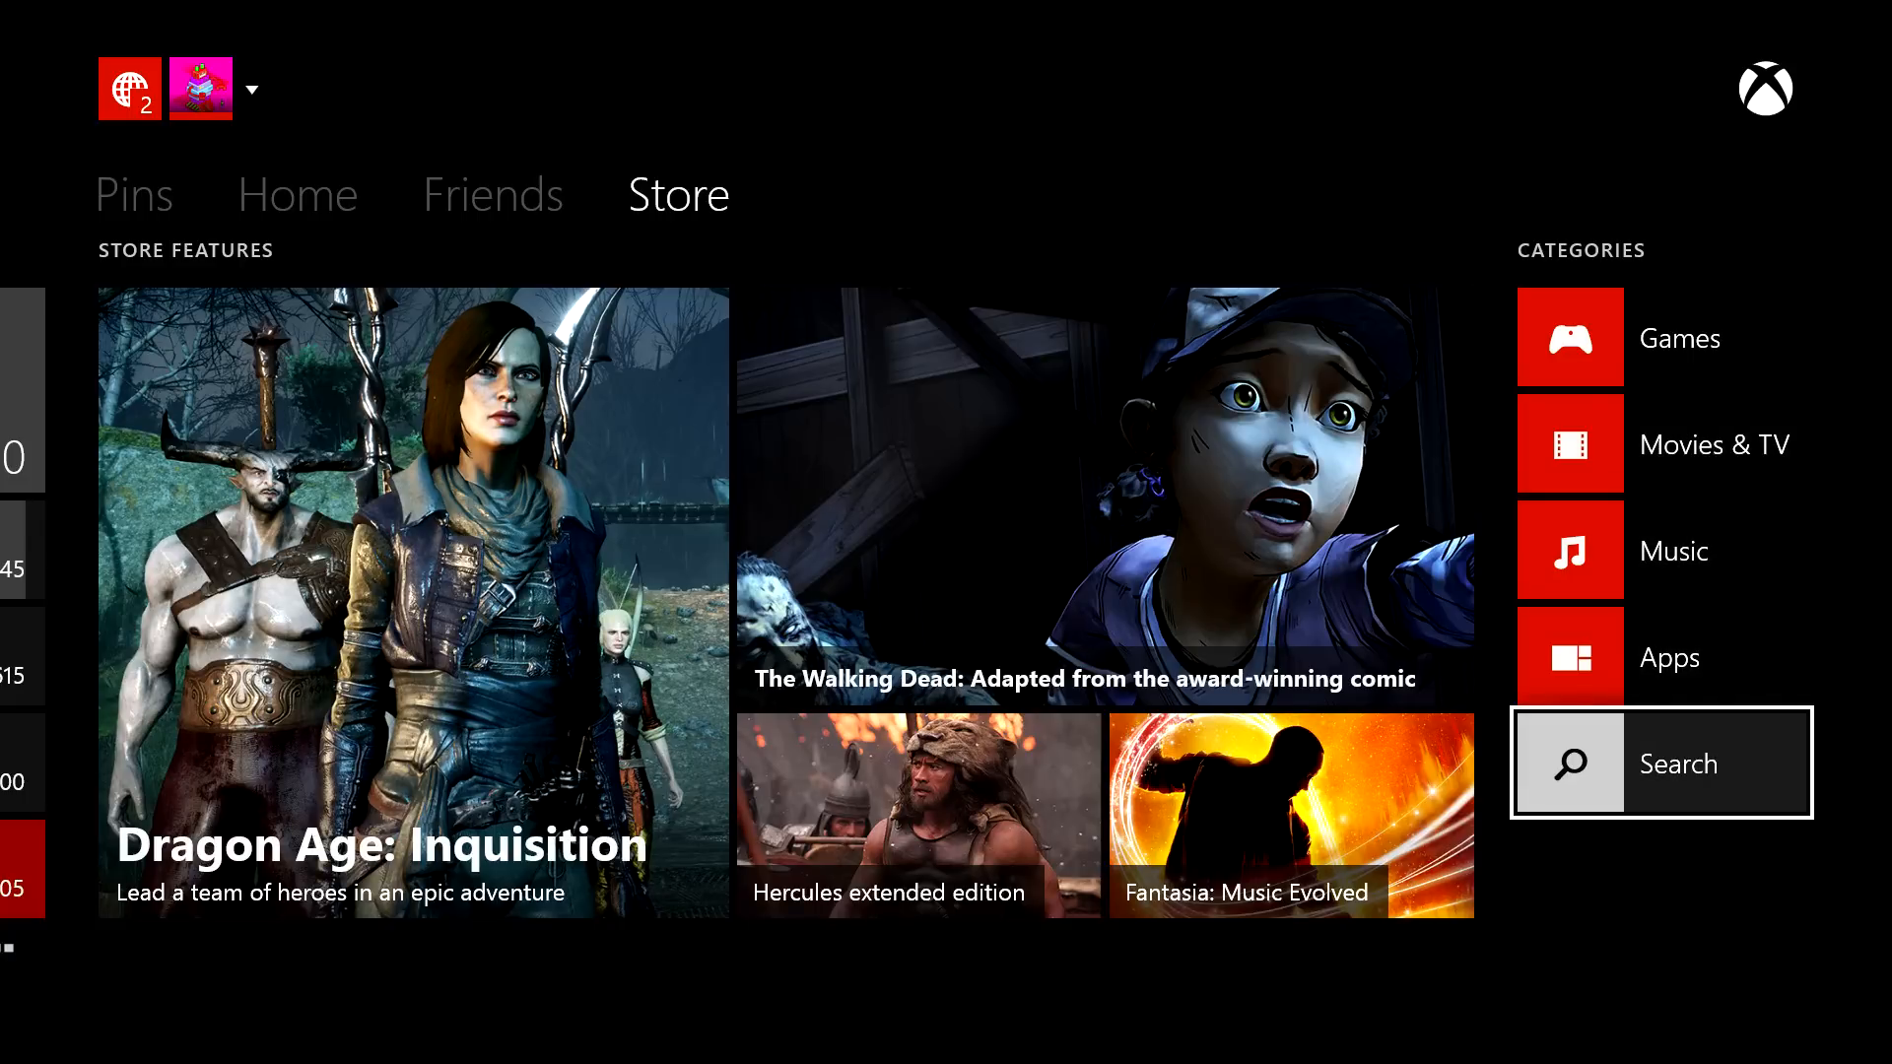
- Search the Store for 'vine' and open the Vine app result
left_click(1661, 763)
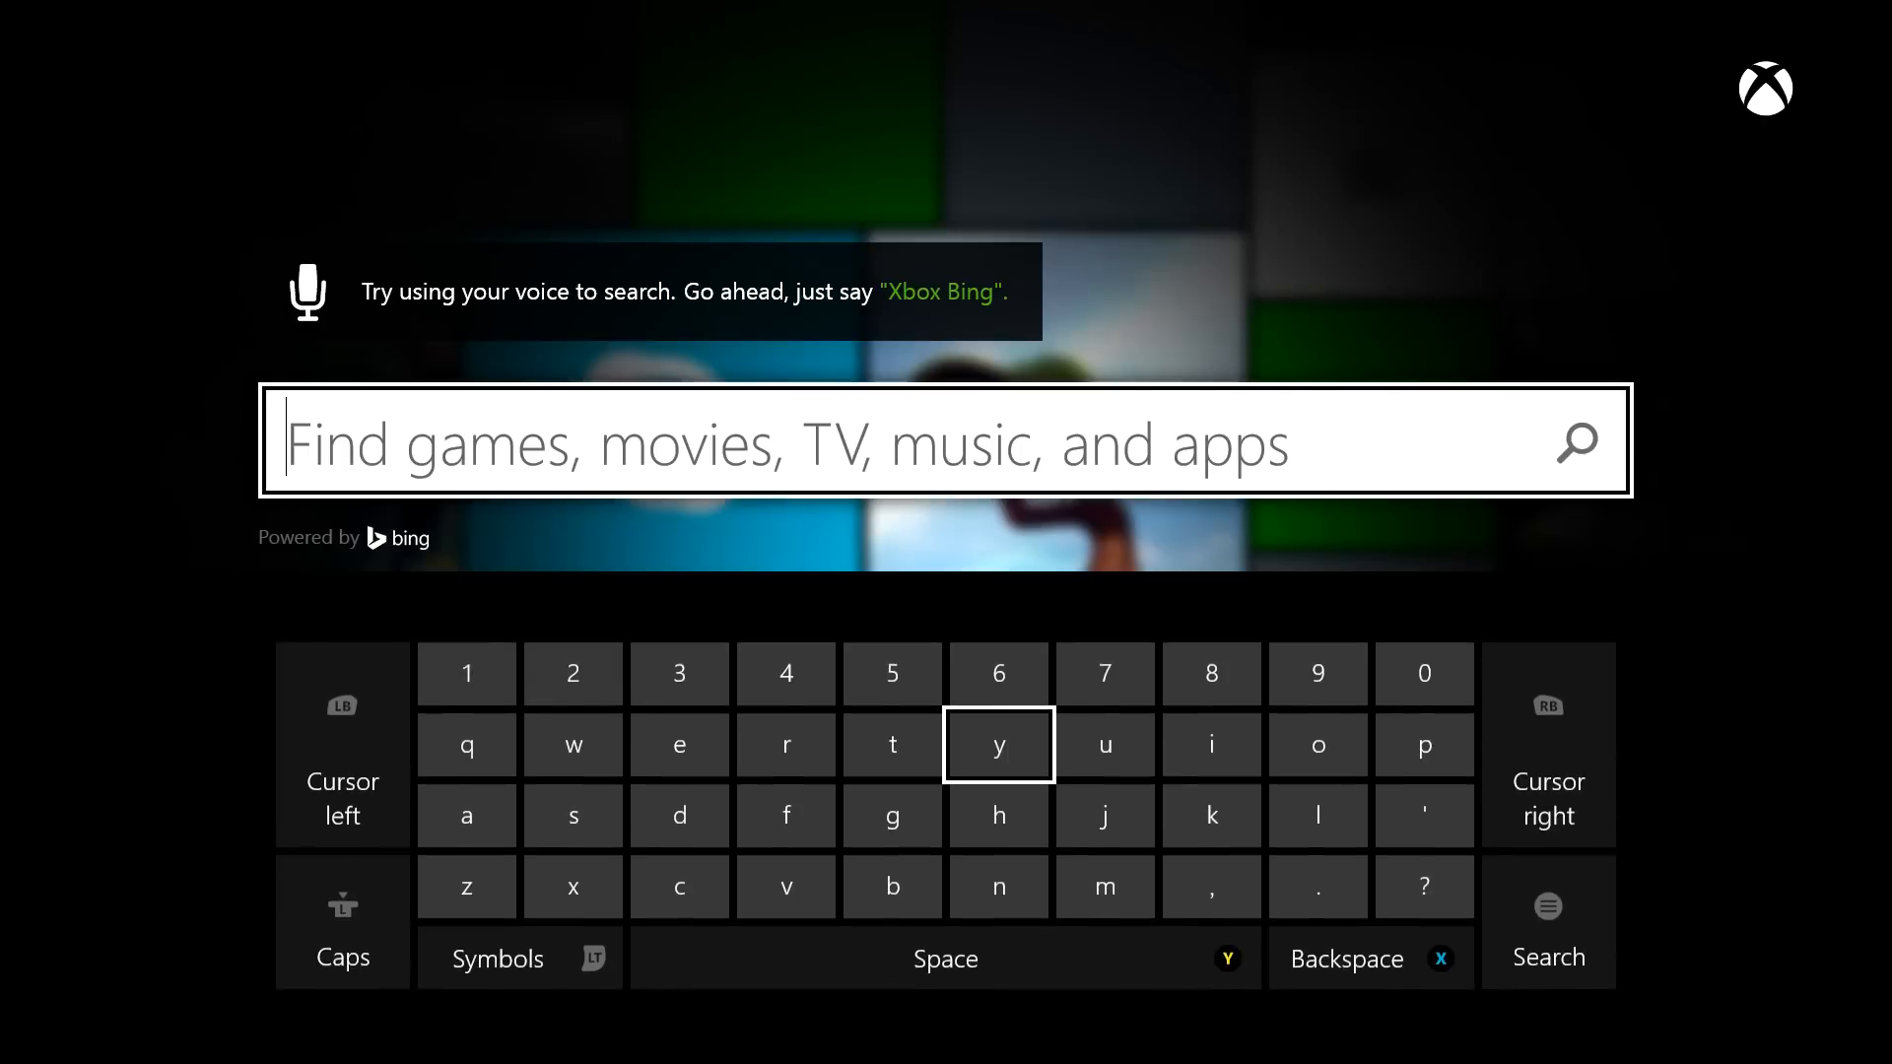
mouse_move(784, 883)
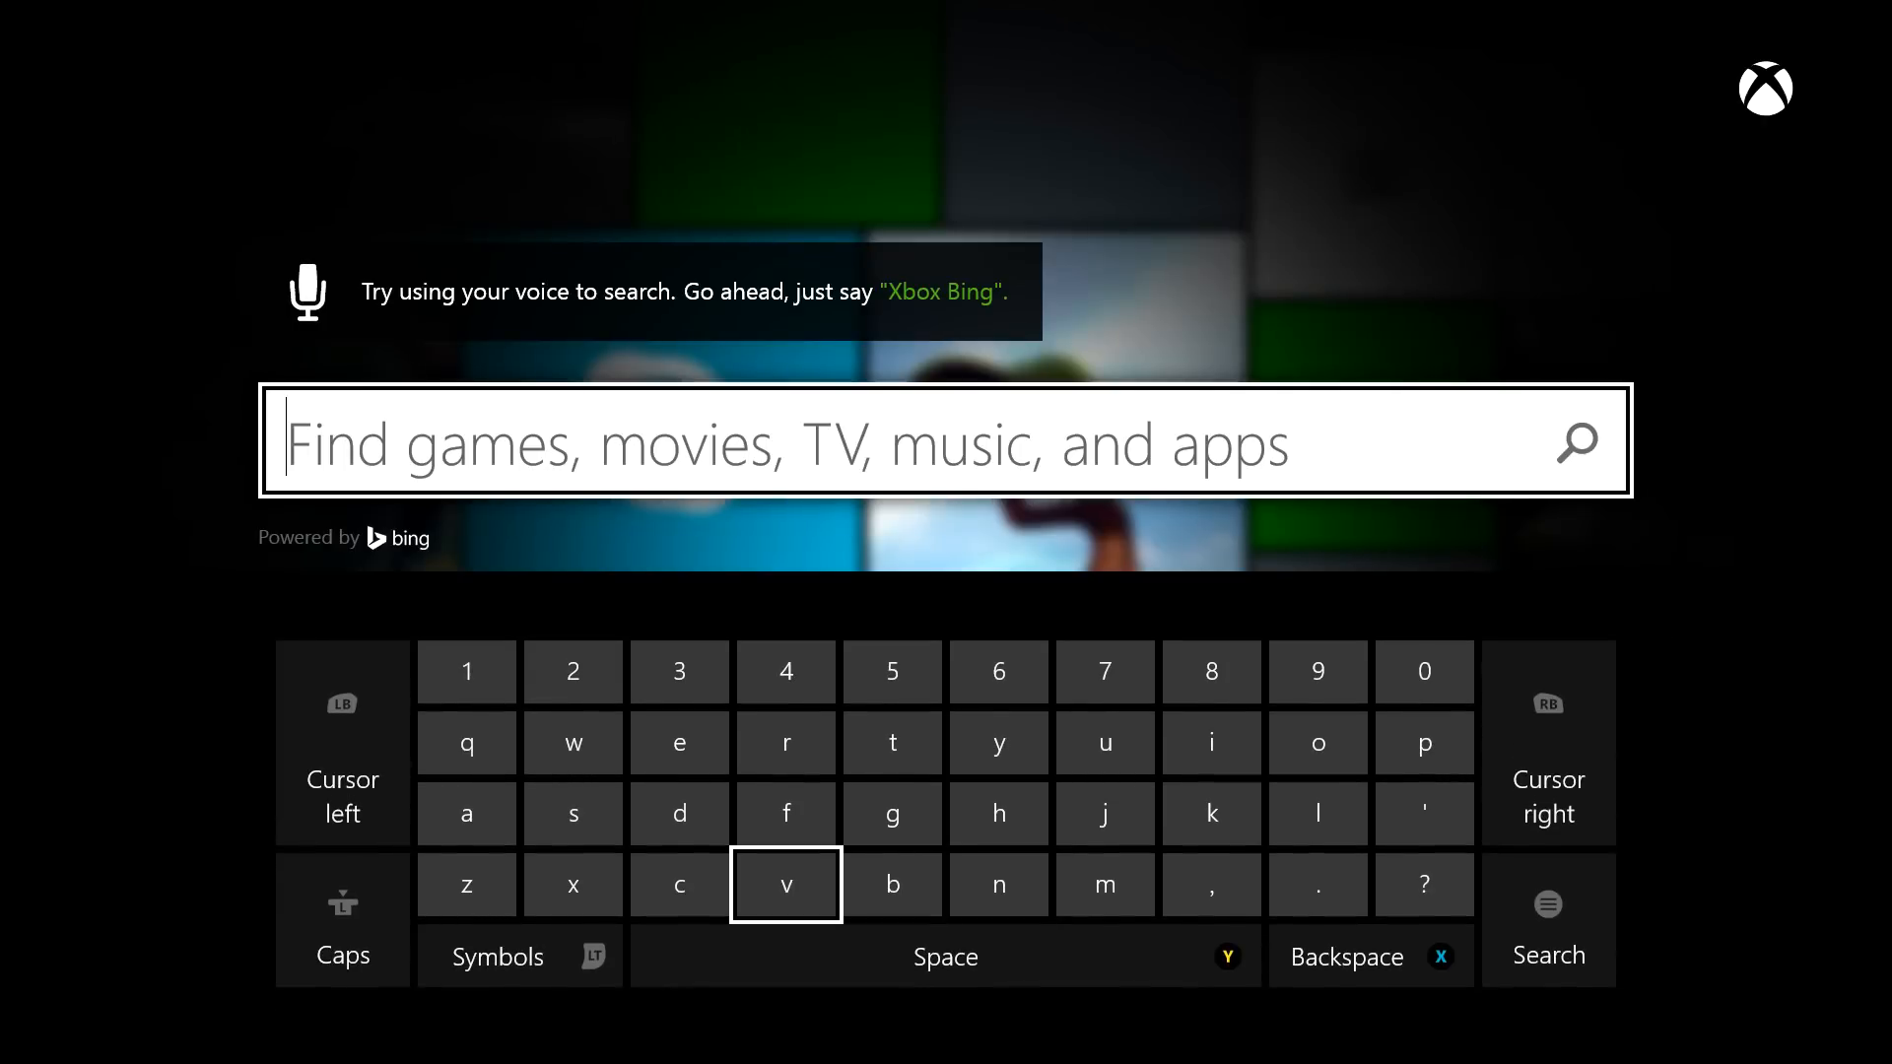
left_click(785, 883)
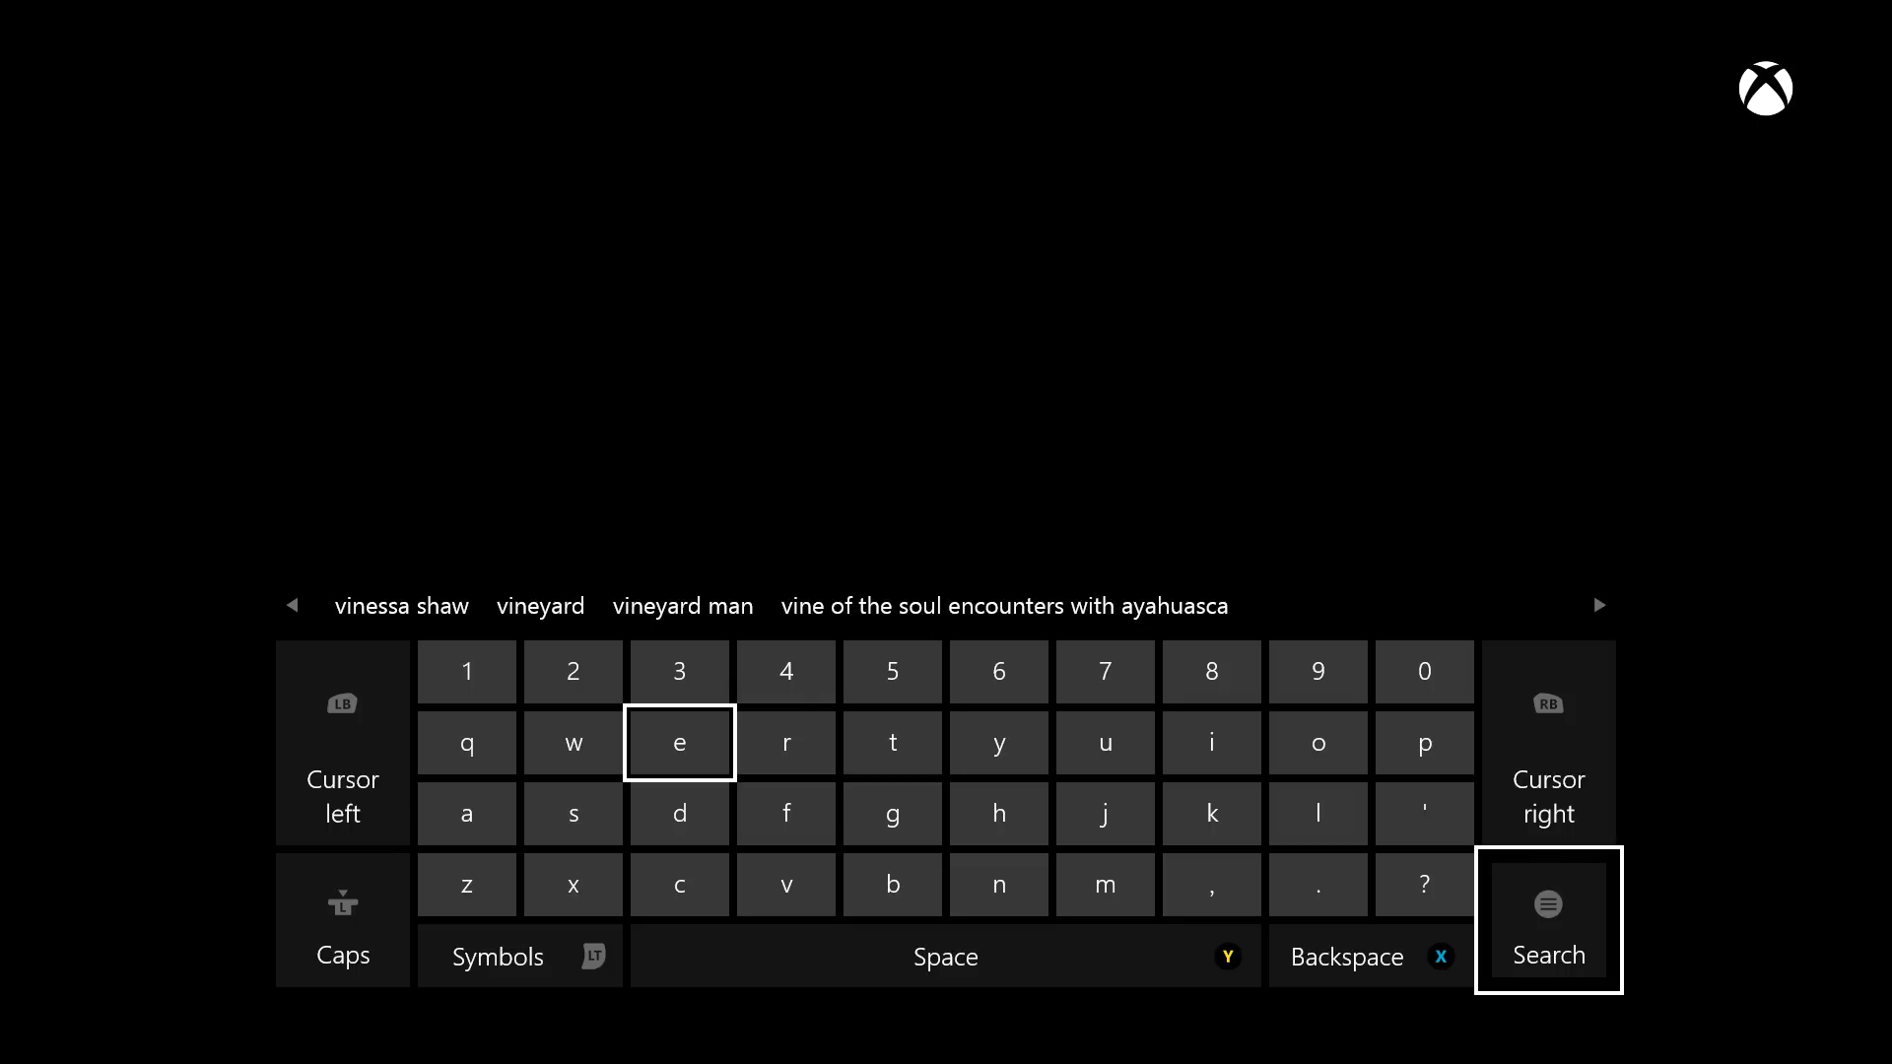
left_click(1548, 923)
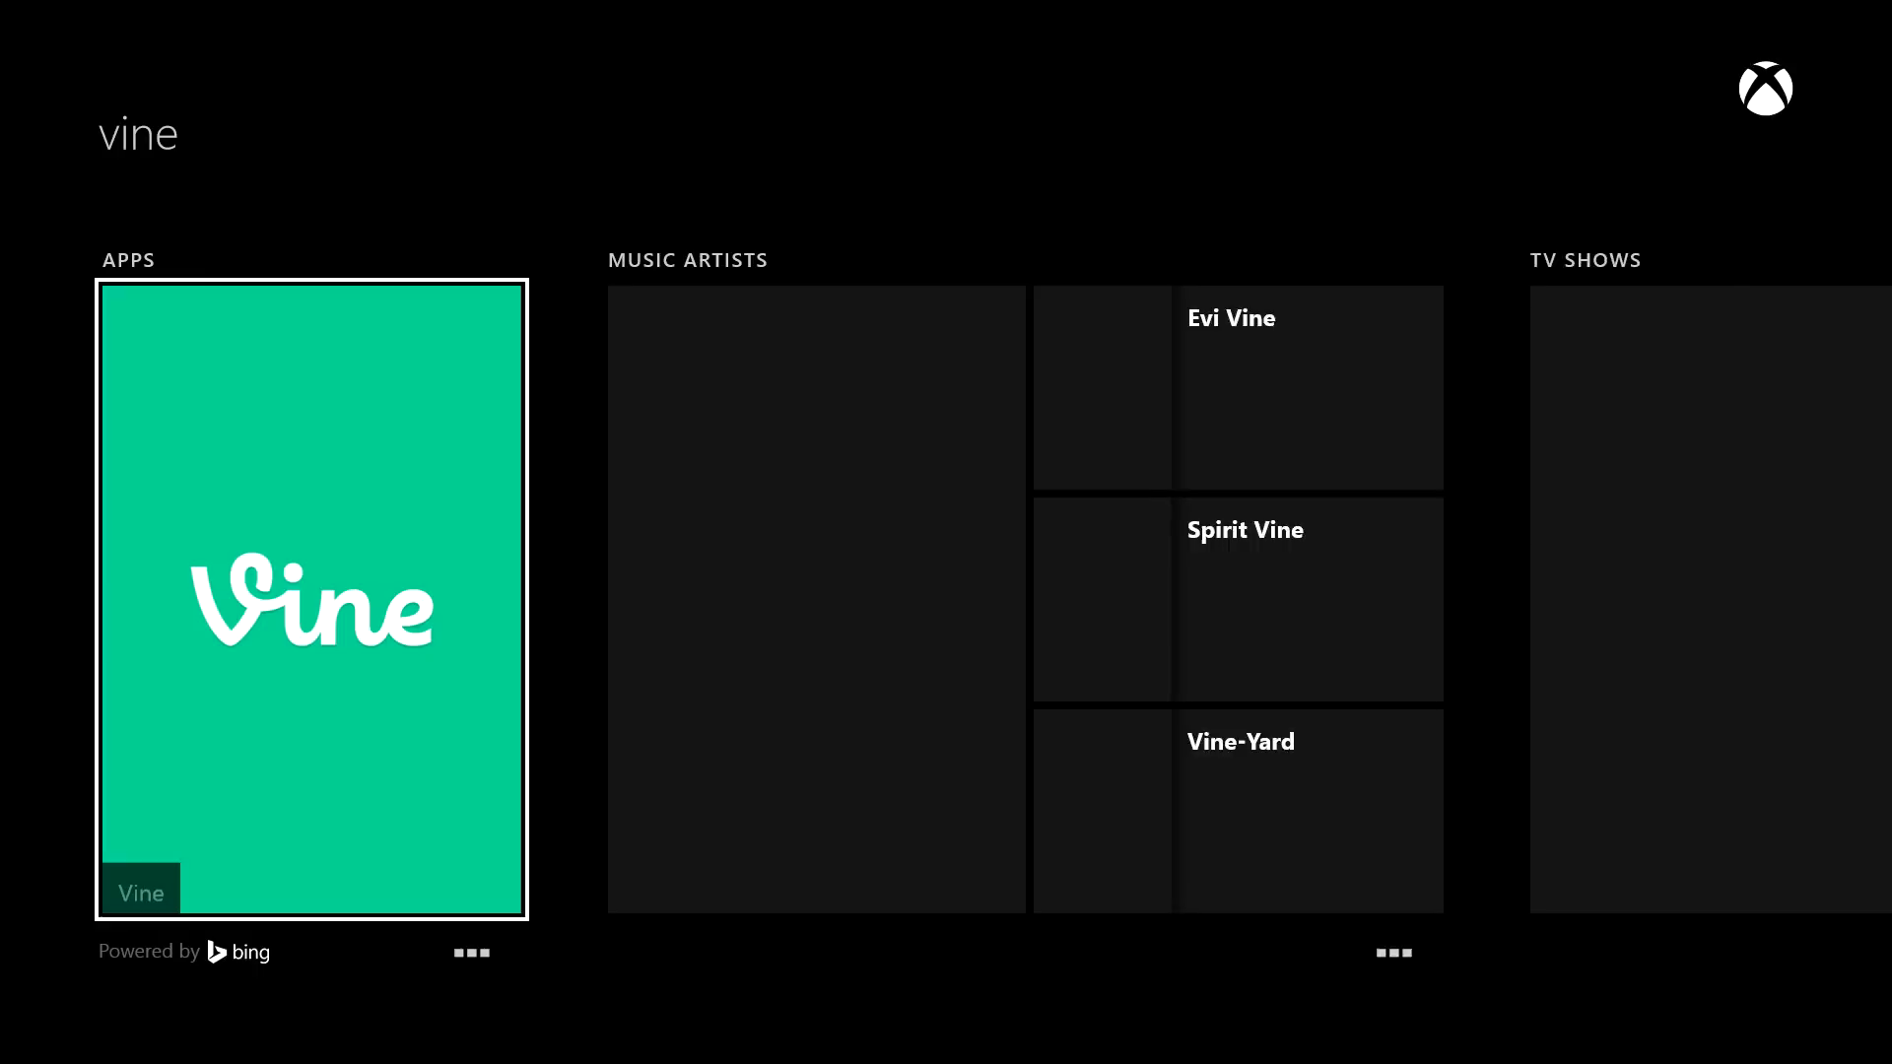
left_click(310, 601)
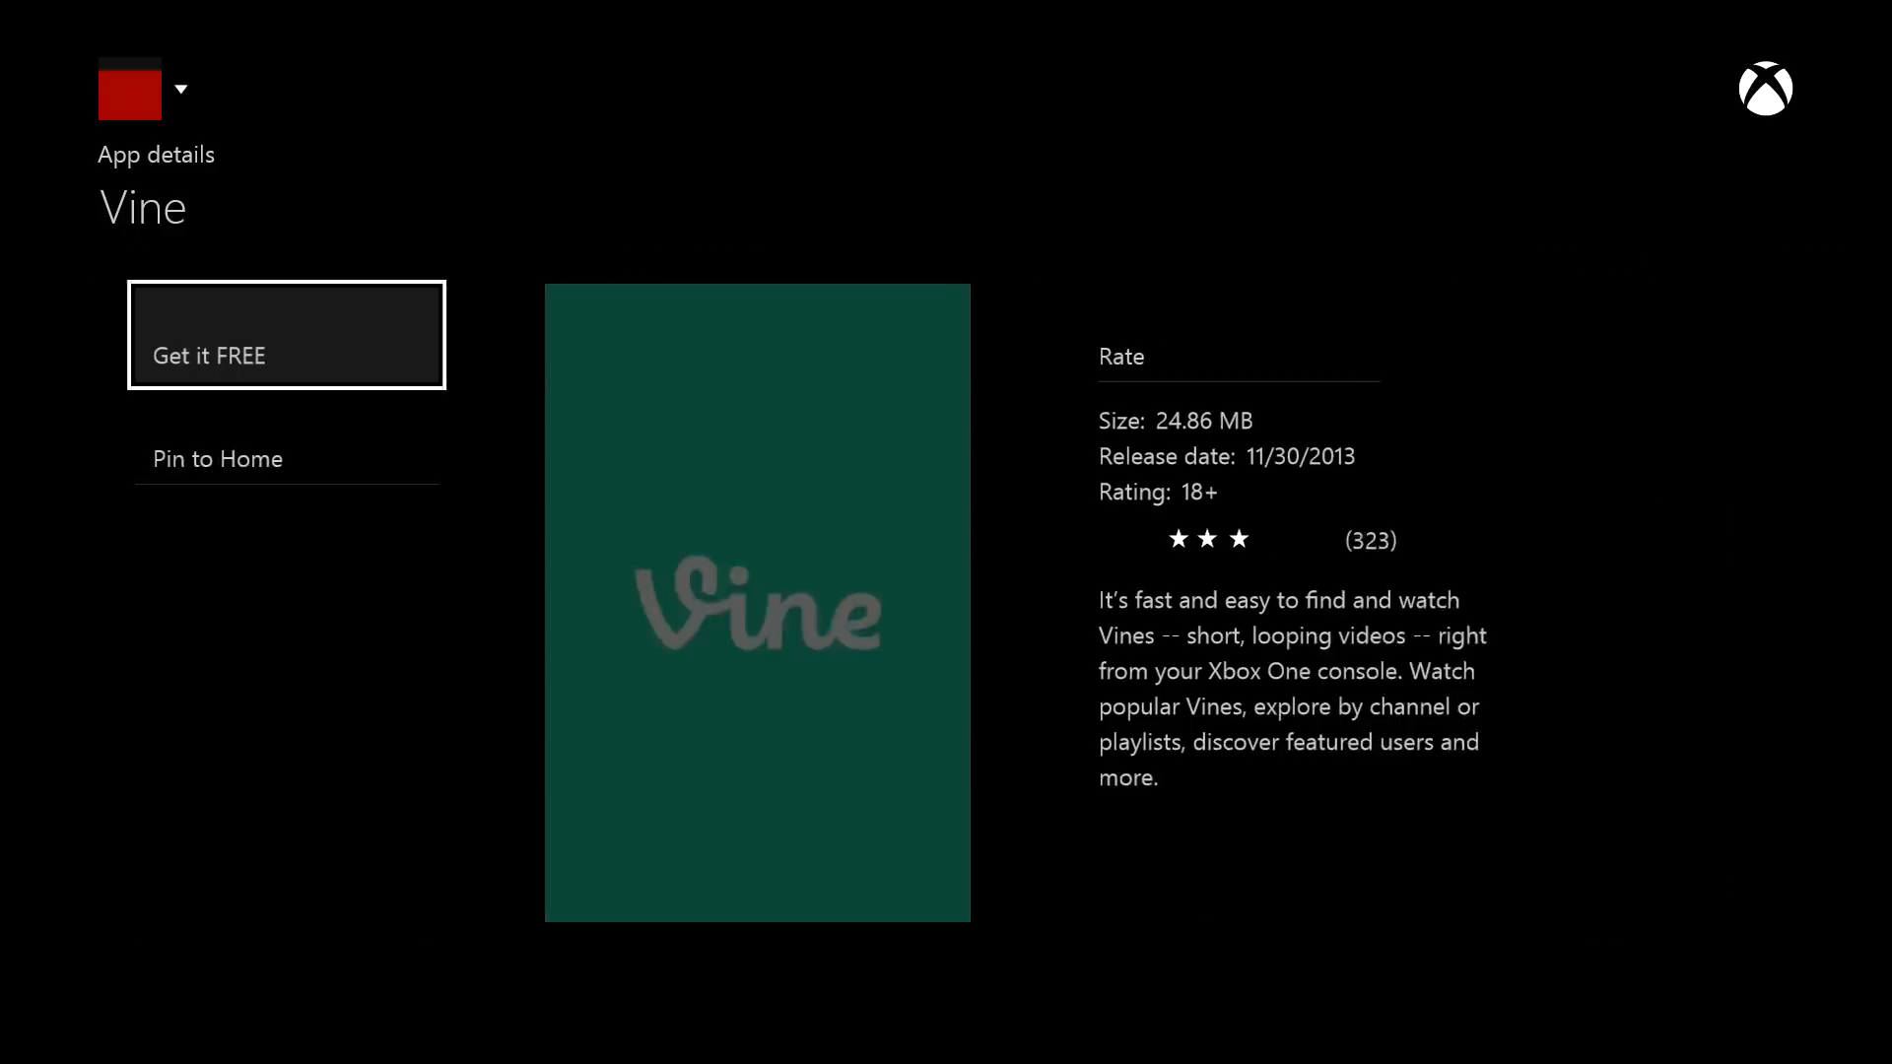